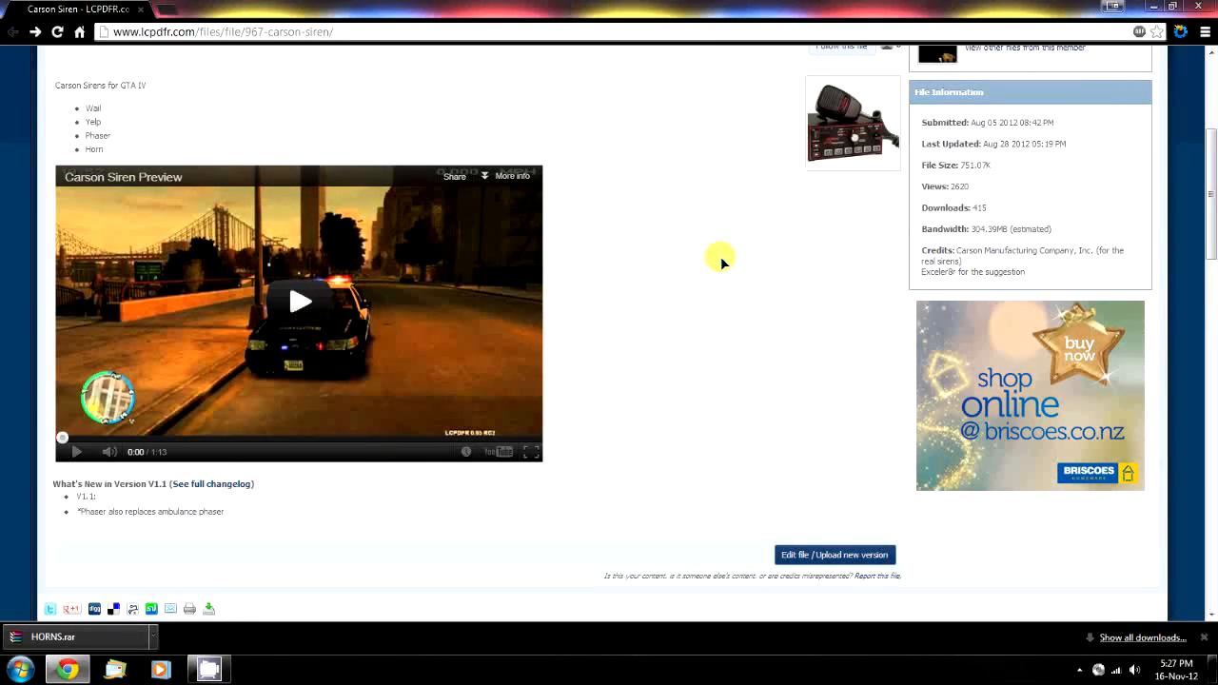
# Step: Review the siren mod's readme, noting the install-with-backups advice, then close it
pyautogui.scroll(3)
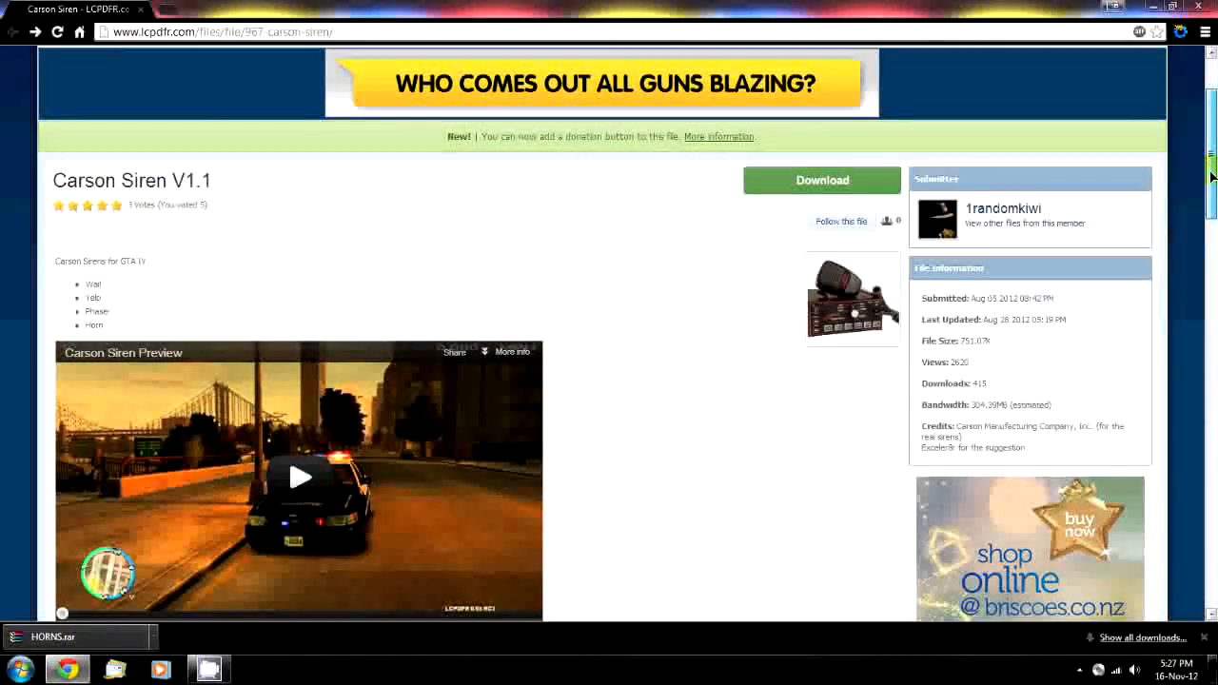
pyautogui.scroll(-3)
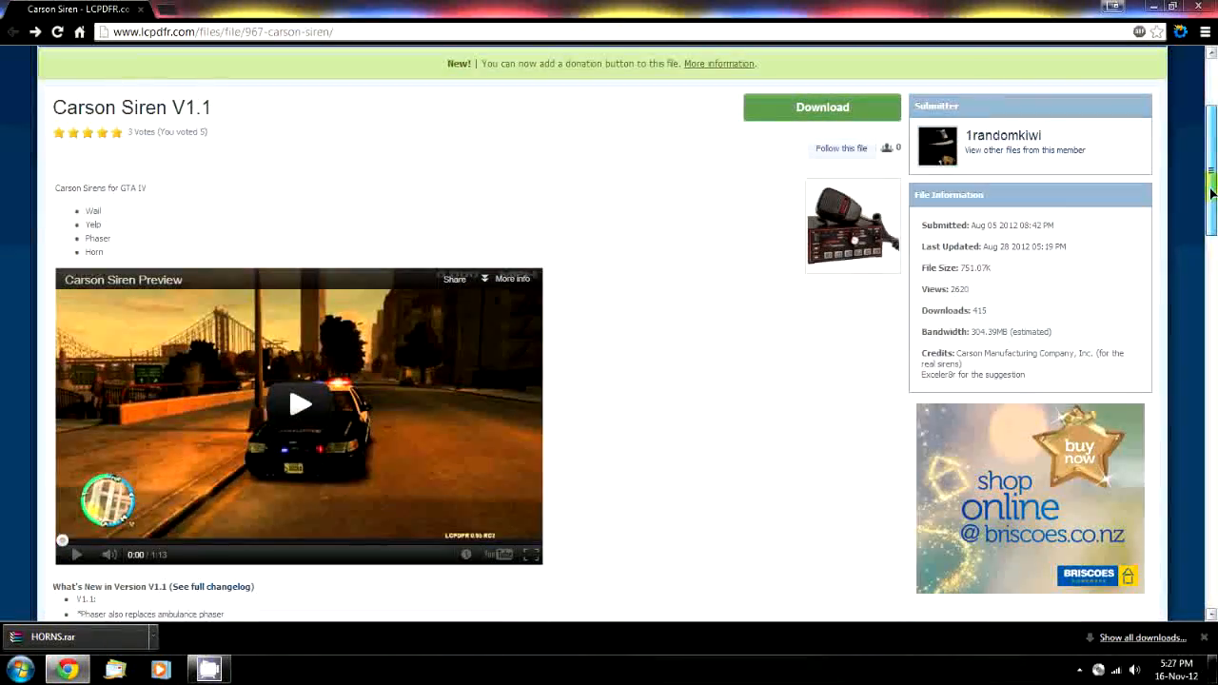
pyautogui.scroll(-3)
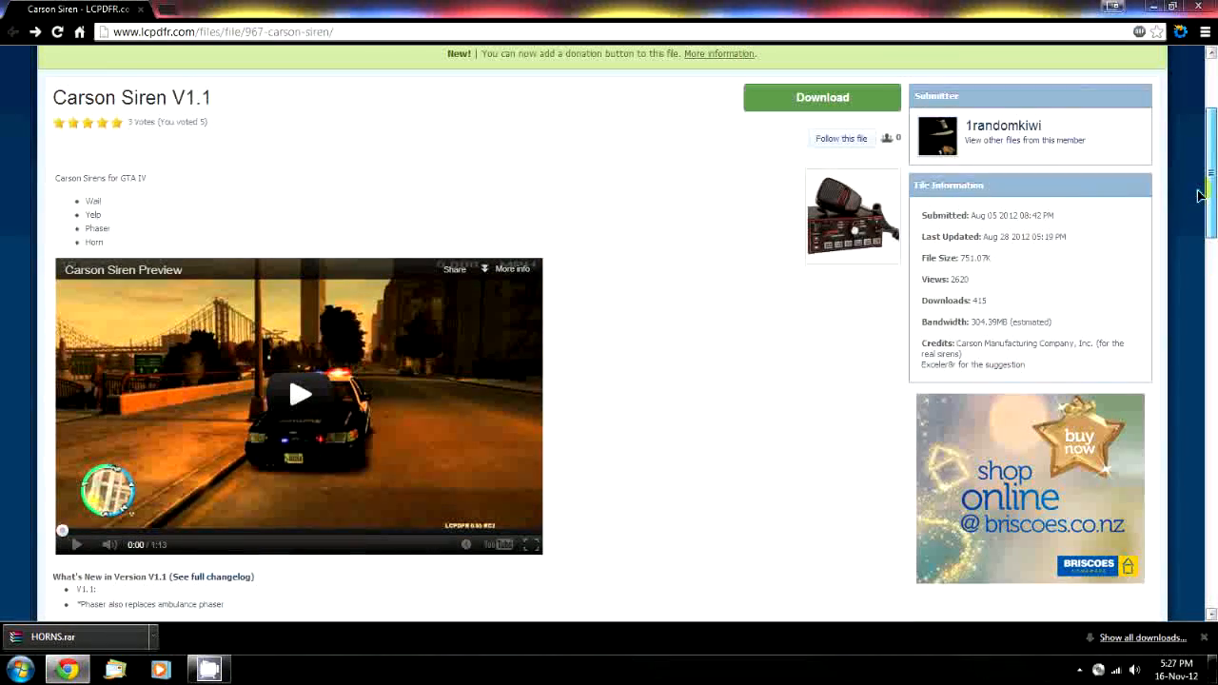
pyautogui.scroll(3)
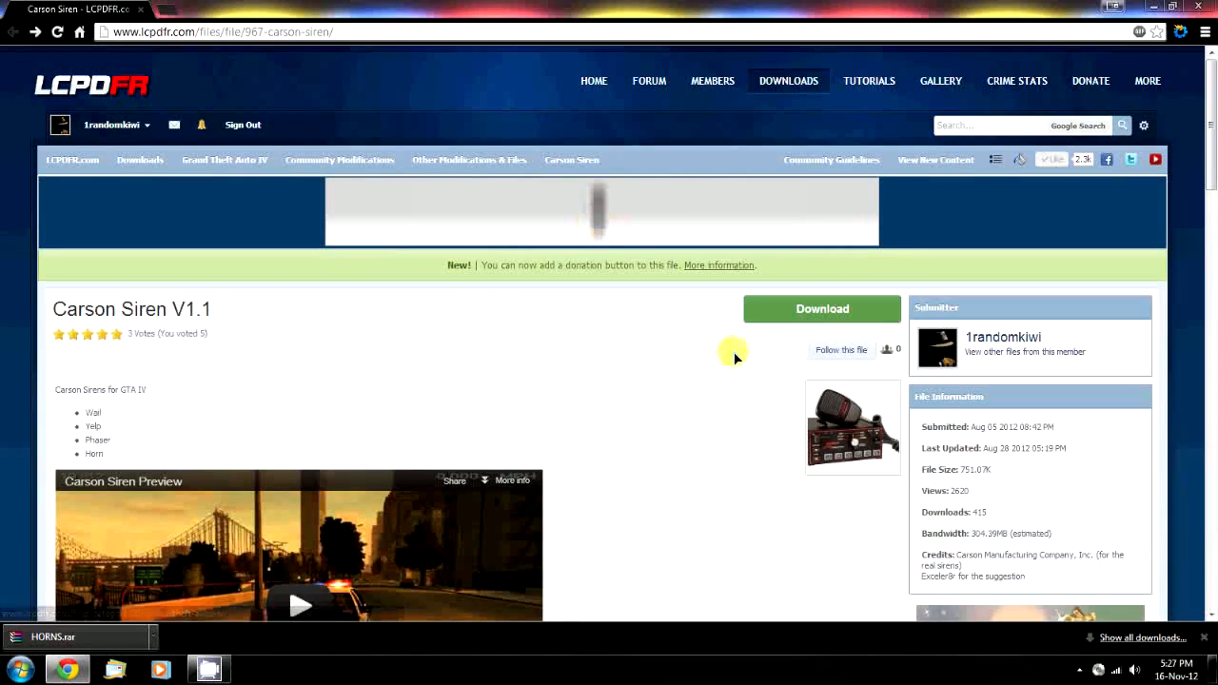
pyautogui.scroll(-3)
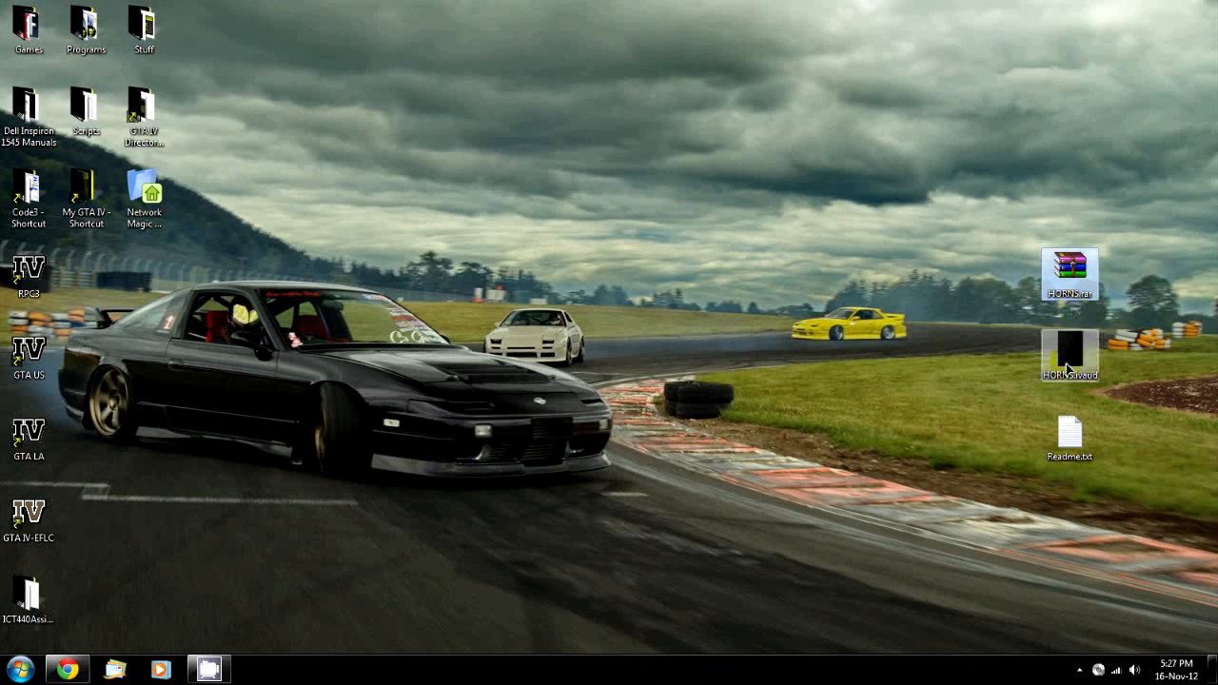
pyautogui.doubleClick(1070, 434)
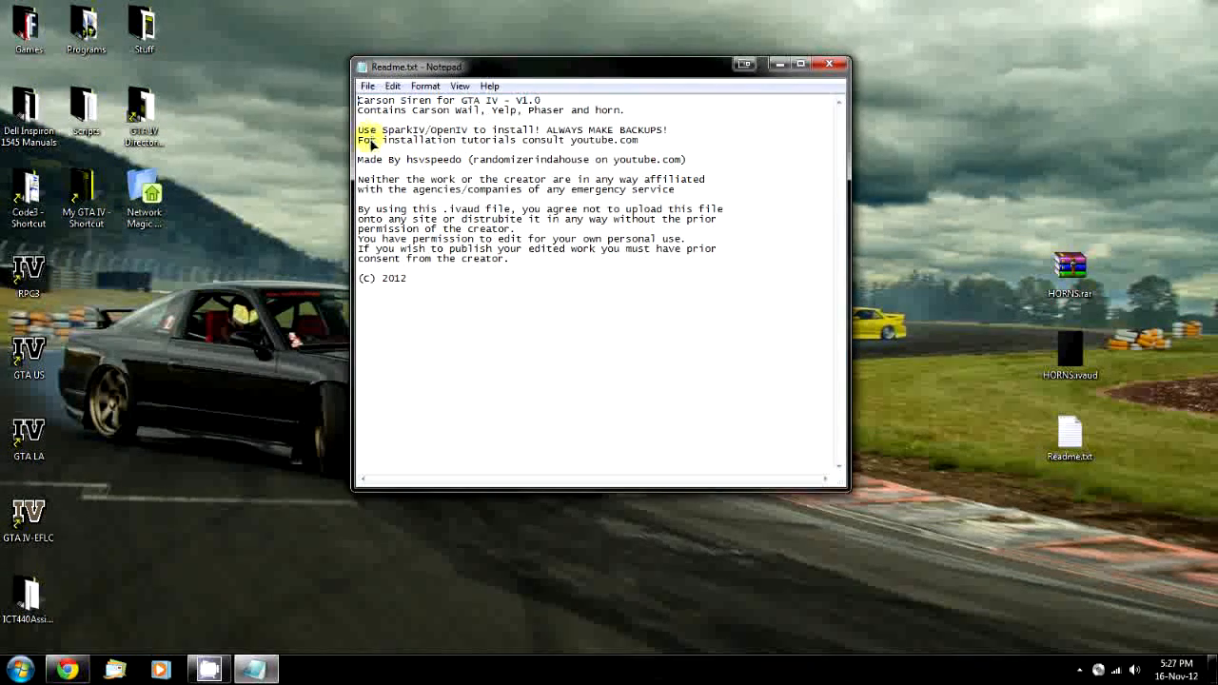
pyautogui.doubleClick(384, 130)
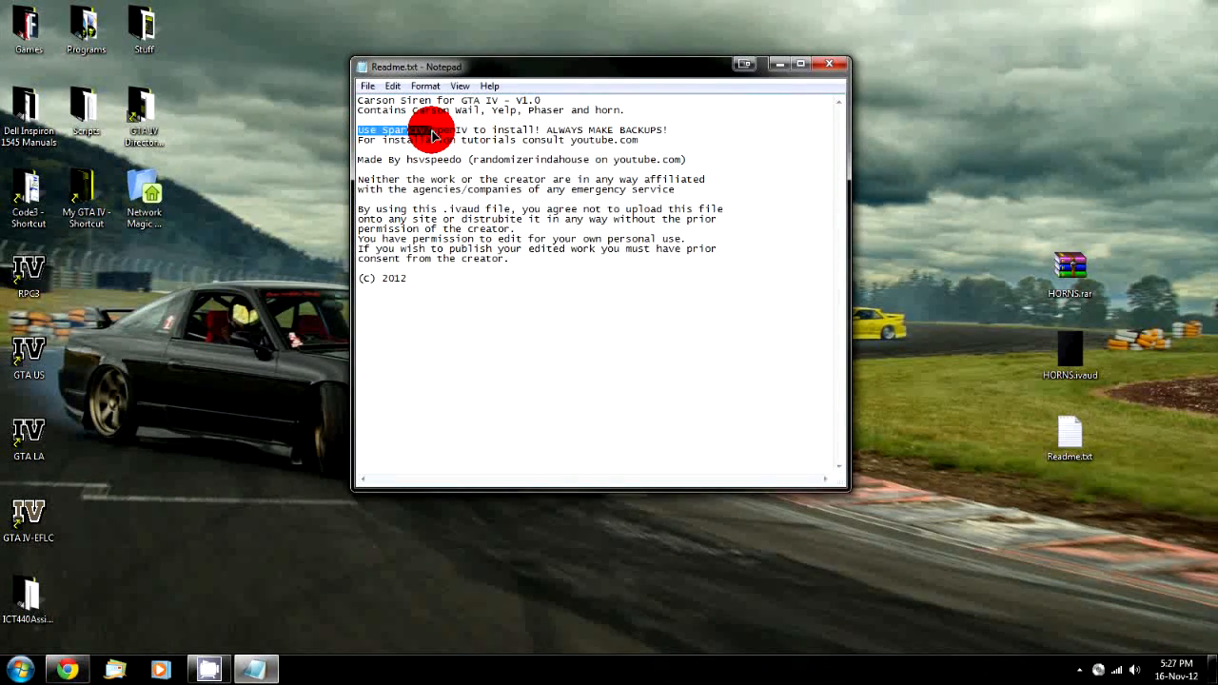
pyautogui.moveTo(409, 129); pyautogui.dragTo(542, 130)
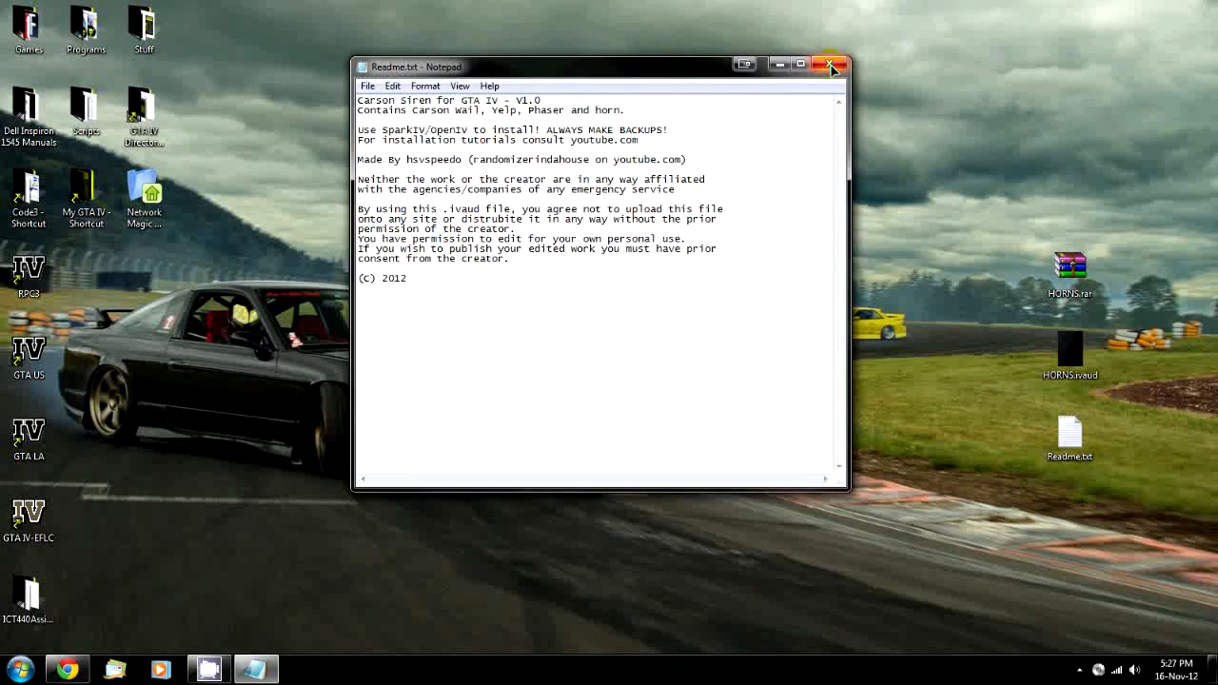
pyautogui.click(830, 64)
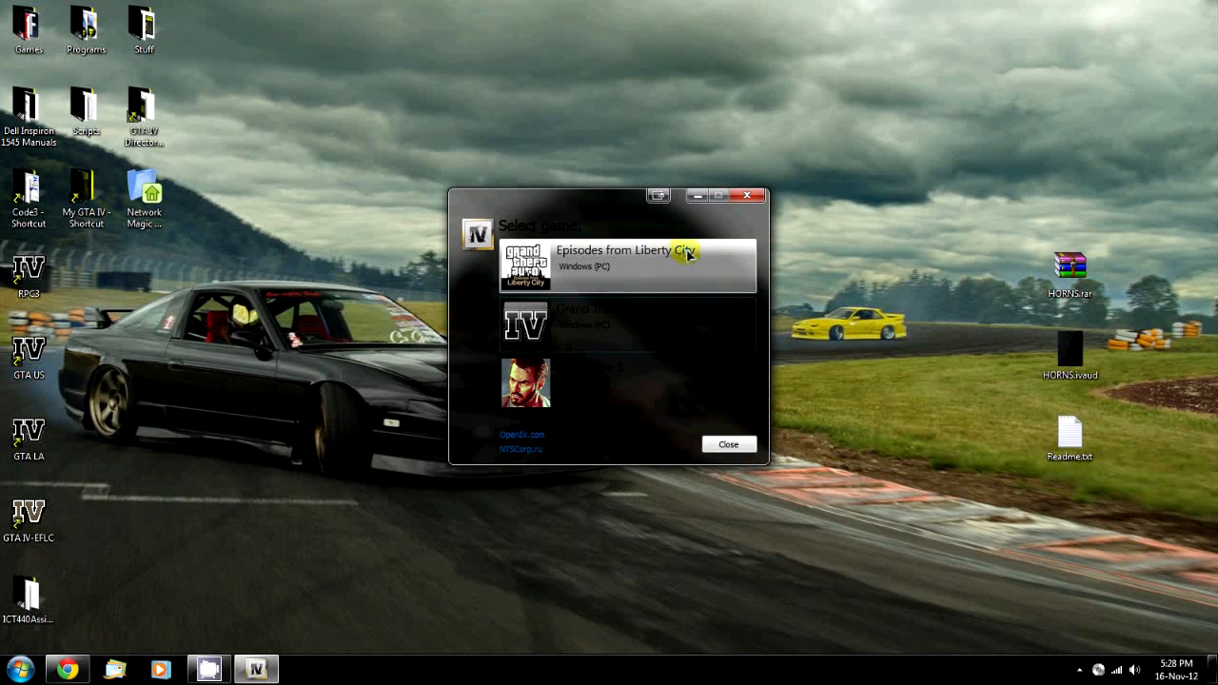
# Step: Choose Grand Theft Auto IV as the game in OpenIV
pyautogui.click(628, 324)
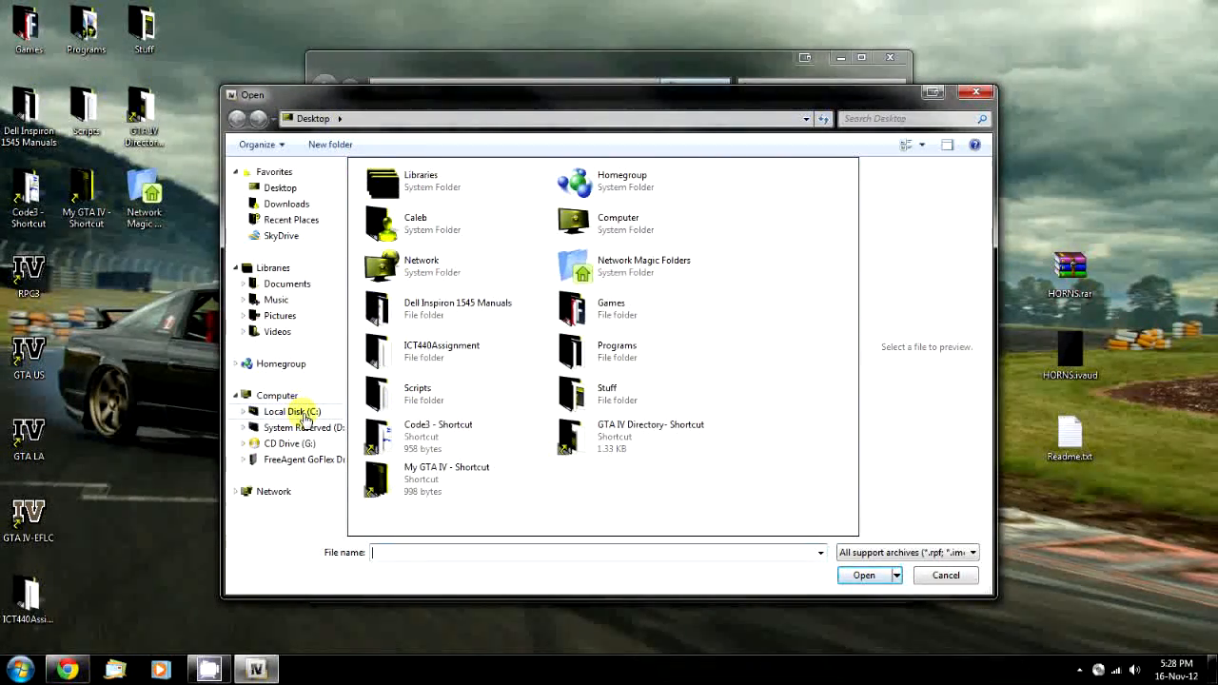
# Step: Browse from the C drive through Program Files (x86) into the game's pc\audio\sfx folder
pyautogui.click(278, 394)
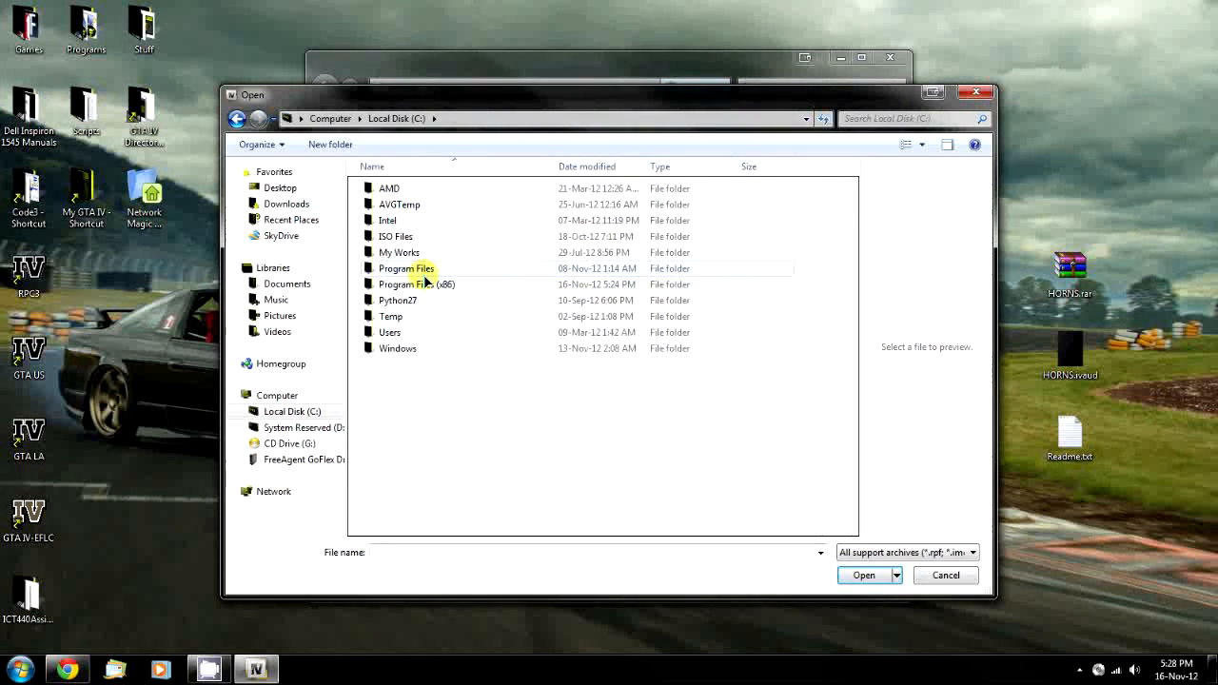
pyautogui.moveTo(460, 264)
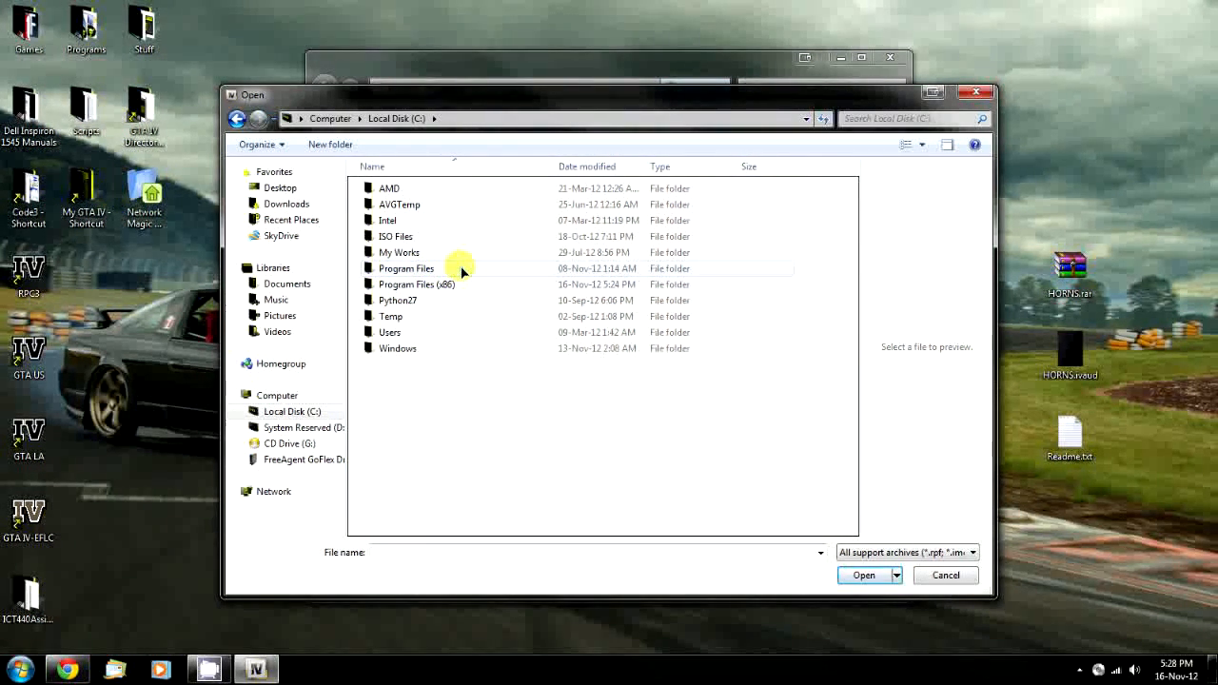
pyautogui.doubleClick(415, 284)
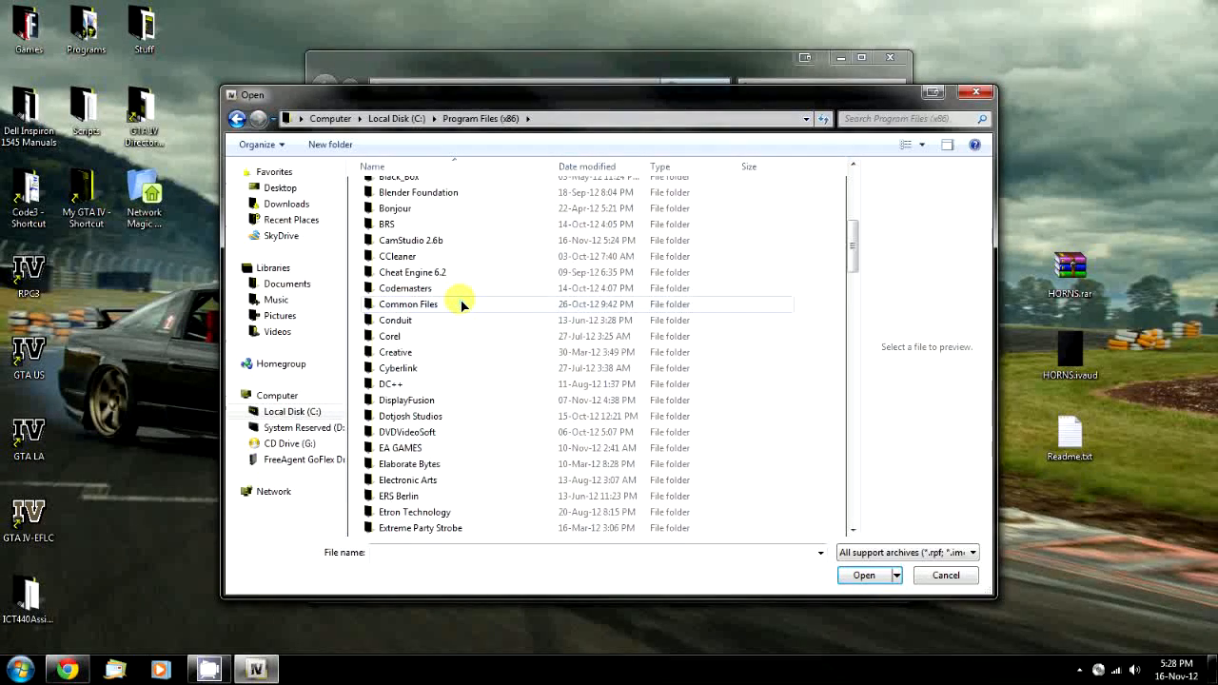
pyautogui.scroll(-3)
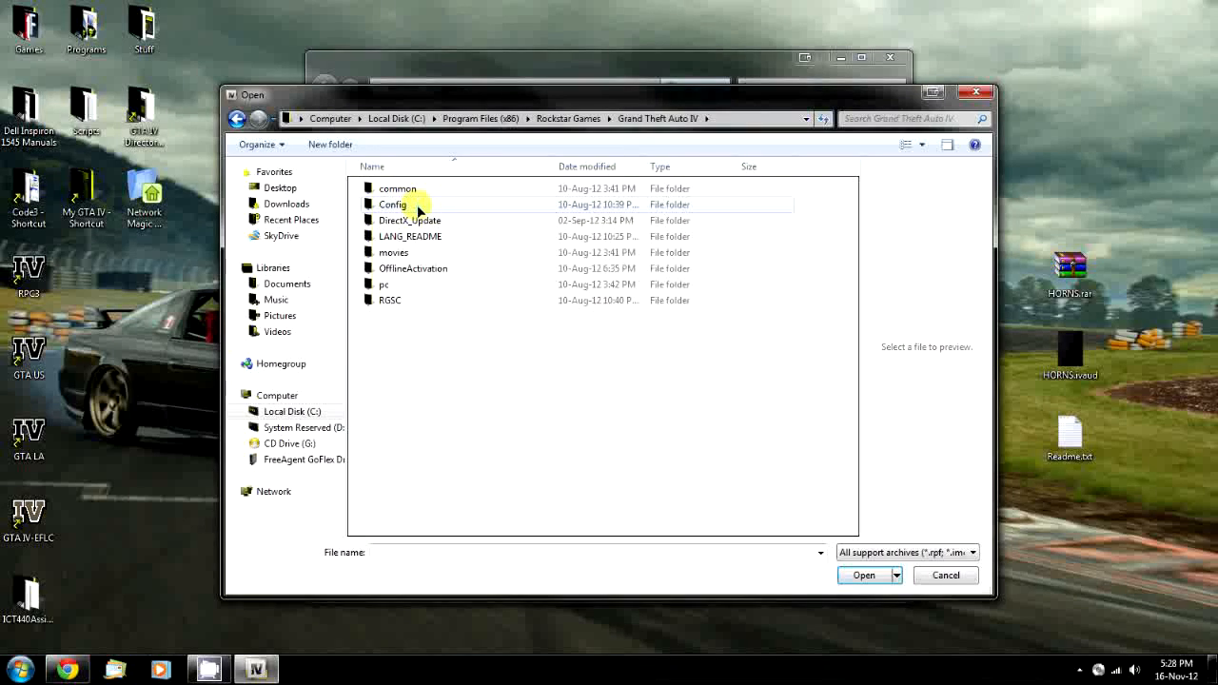
pyautogui.moveTo(434, 194)
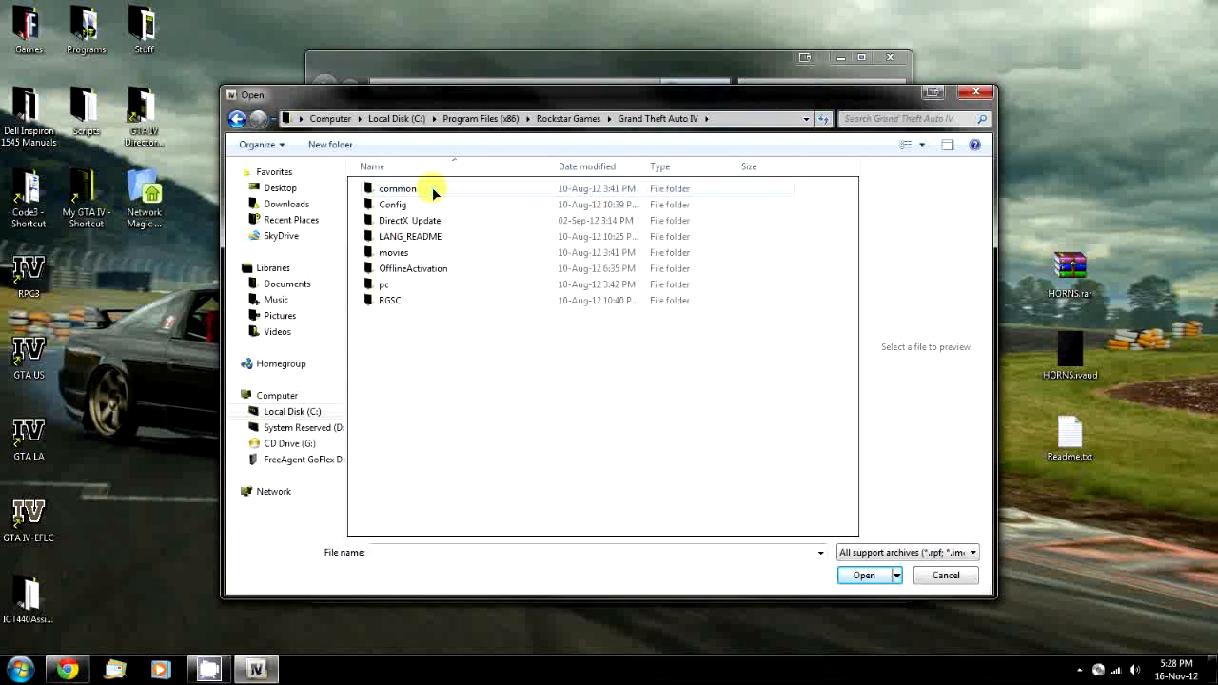
pyautogui.moveTo(390, 283)
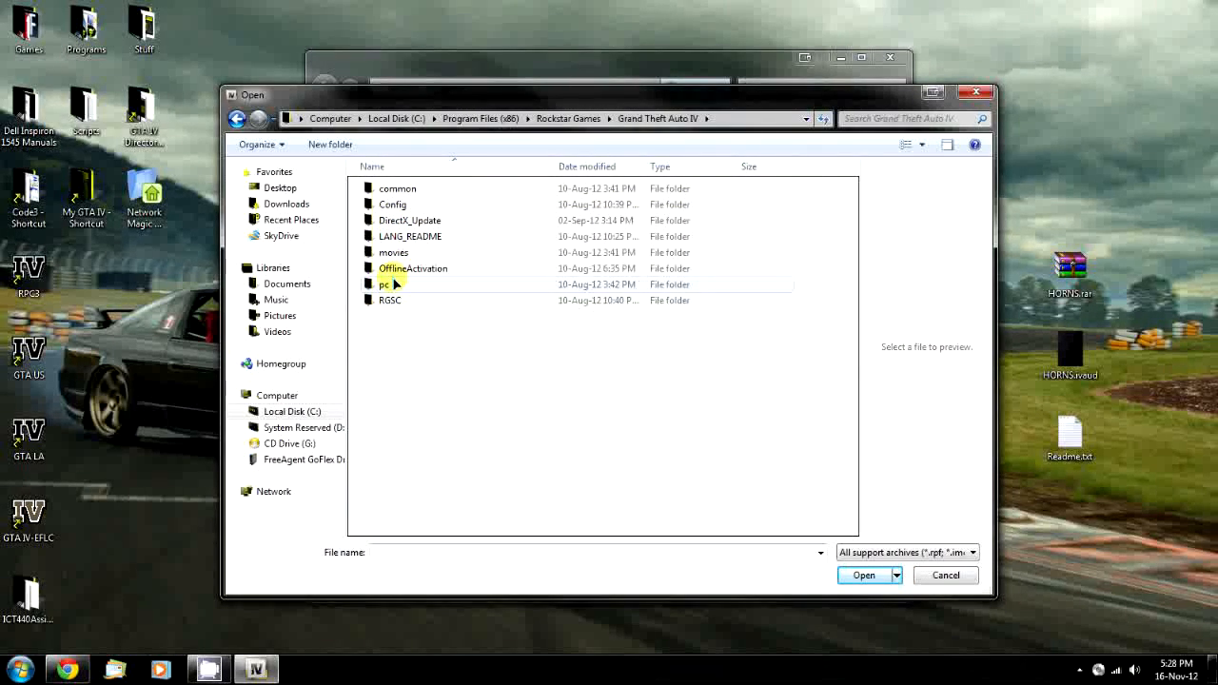
pyautogui.doubleClick(387, 284)
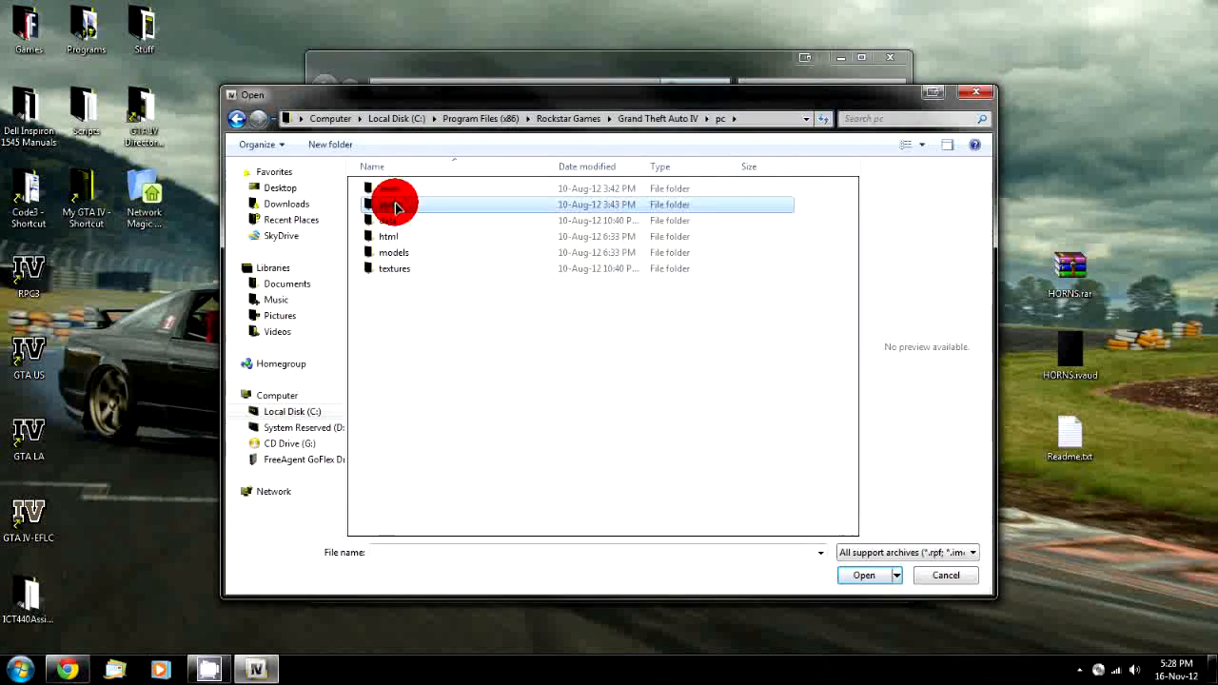
pyautogui.doubleClick(395, 203)
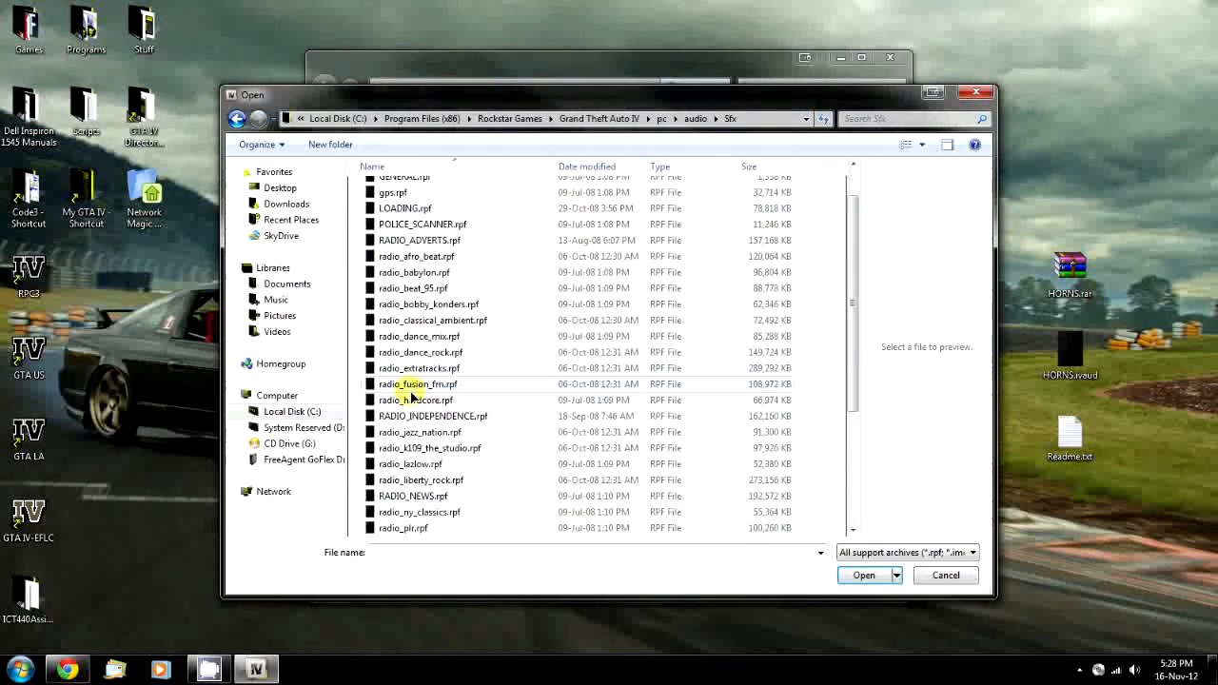
# Step: Open the resident.rpf archive so its sound banks are listed
pyautogui.click(409, 448)
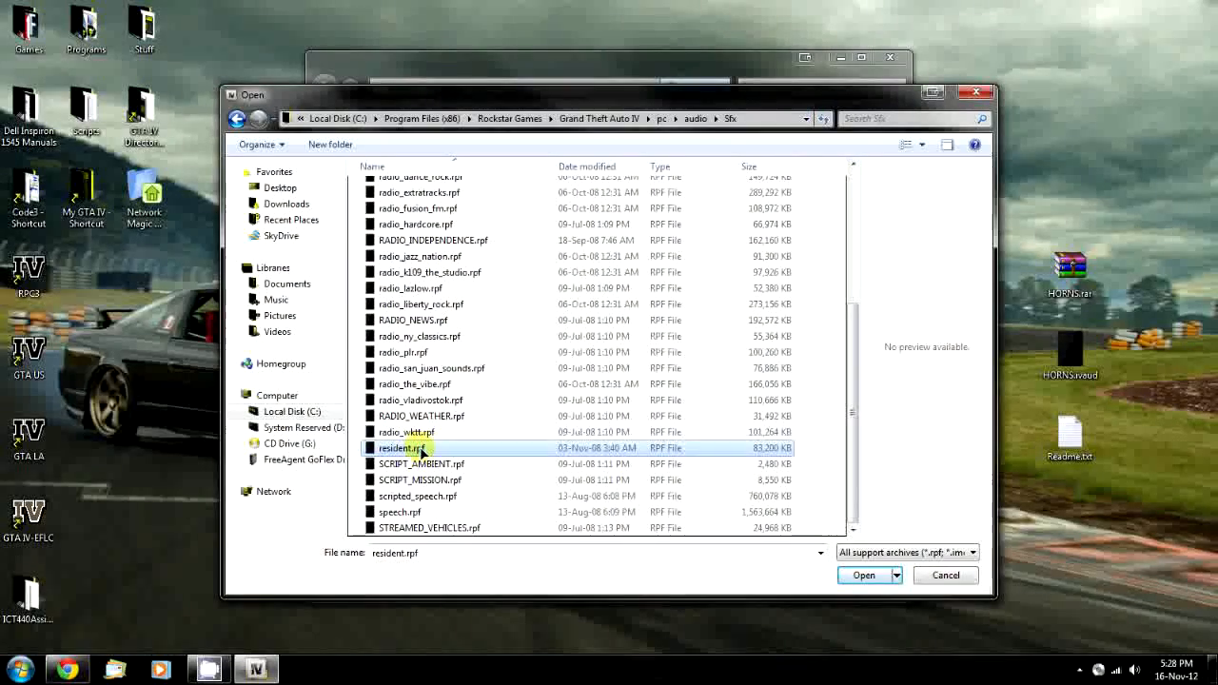
pyautogui.click(864, 575)
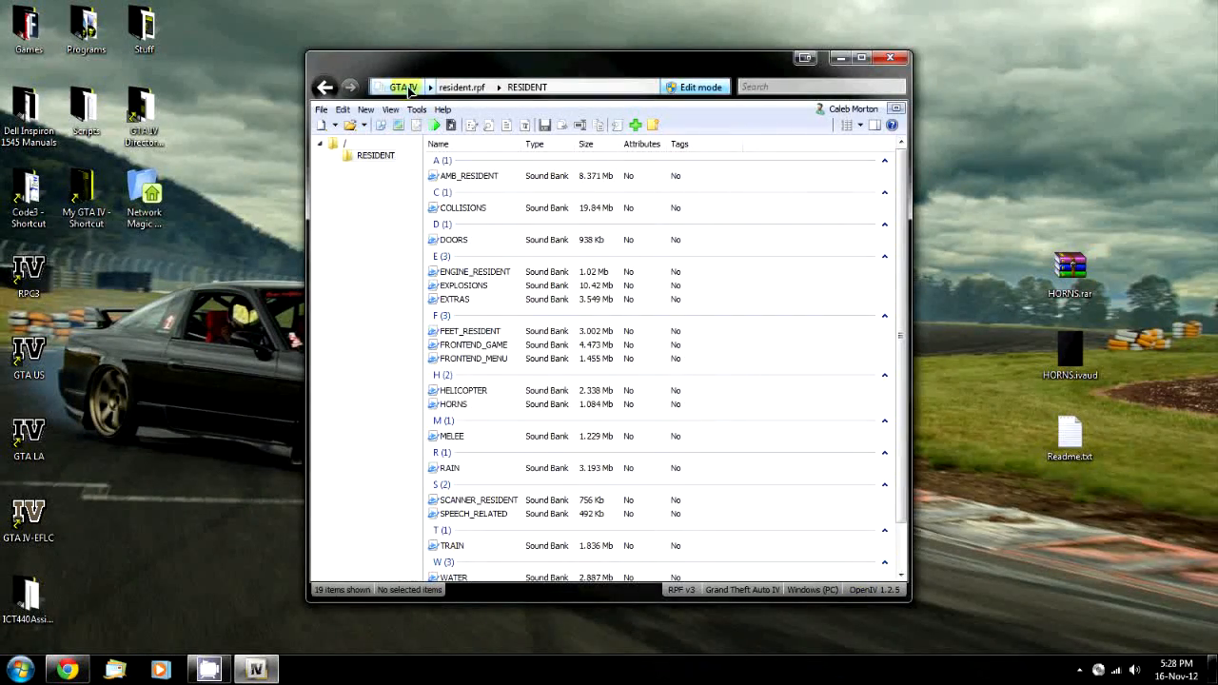
# Step: Reopen resident.rpf from the recent files and select the HORNS sound bank
pyautogui.click(402, 87)
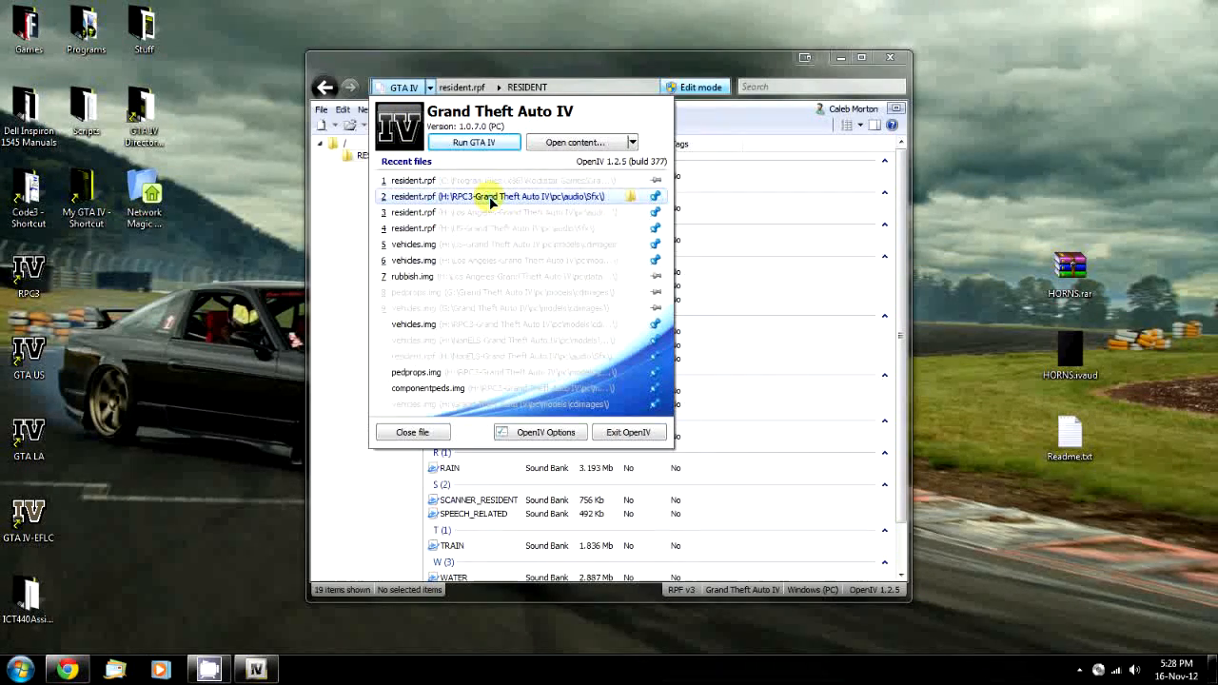
pyautogui.click(411, 430)
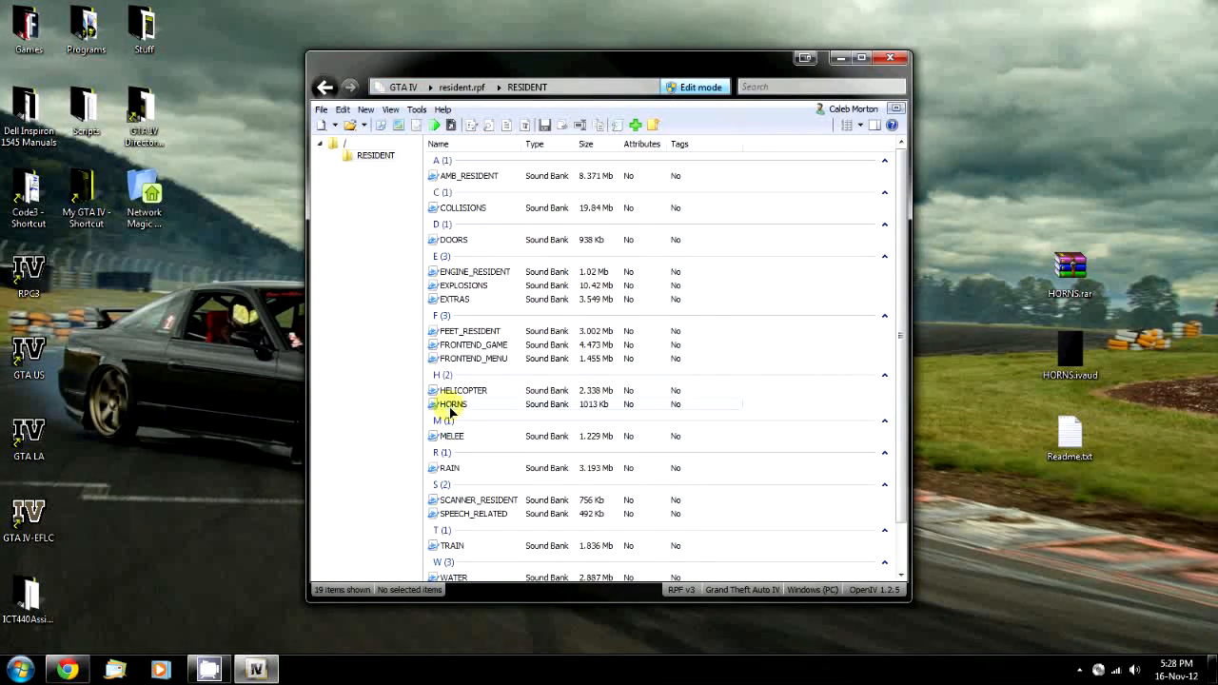
pyautogui.click(453, 404)
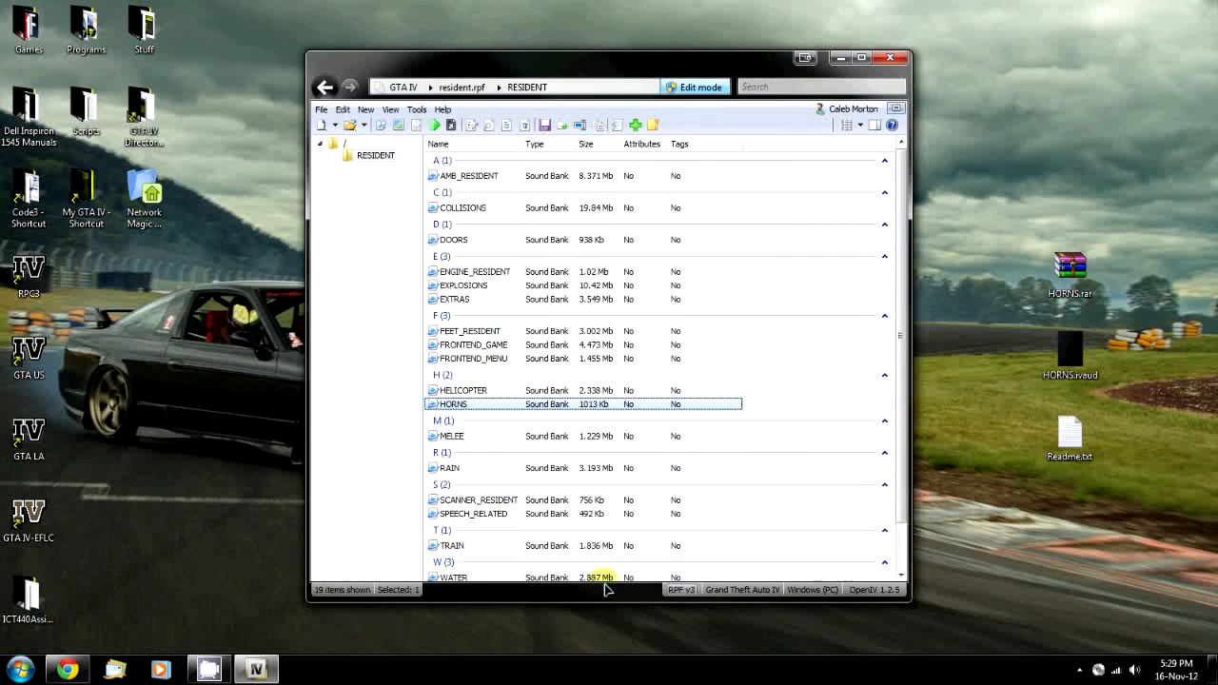
pyautogui.moveTo(466, 390)
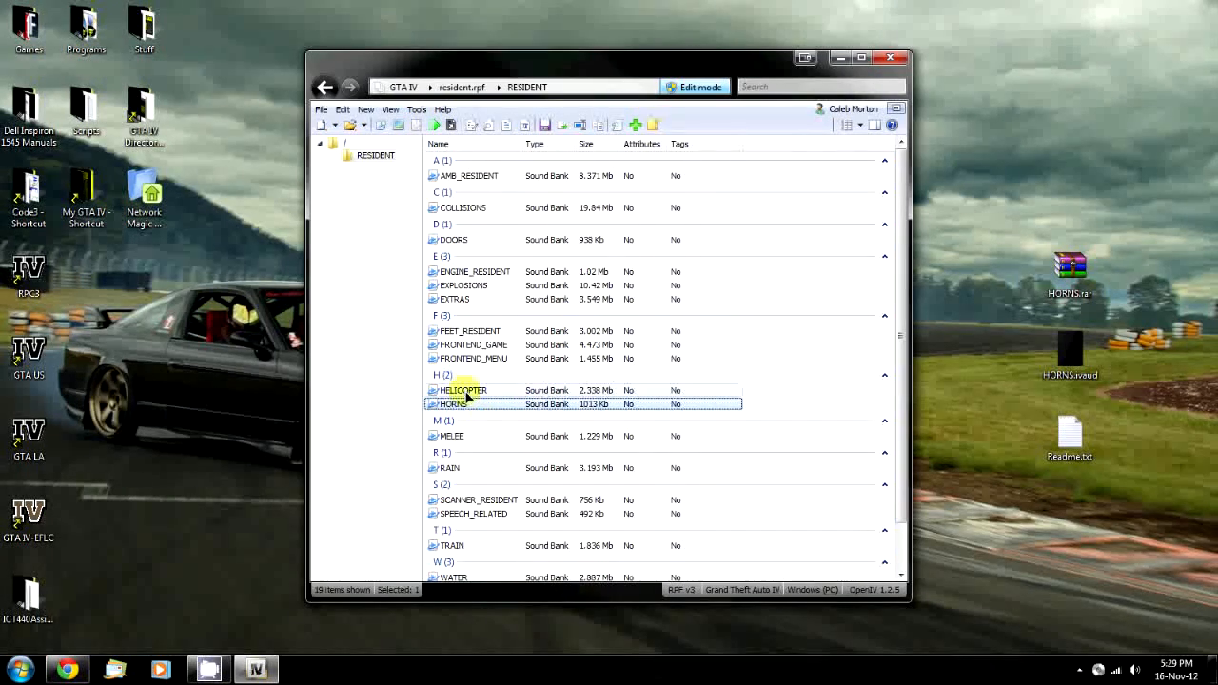
pyautogui.moveTo(487, 118)
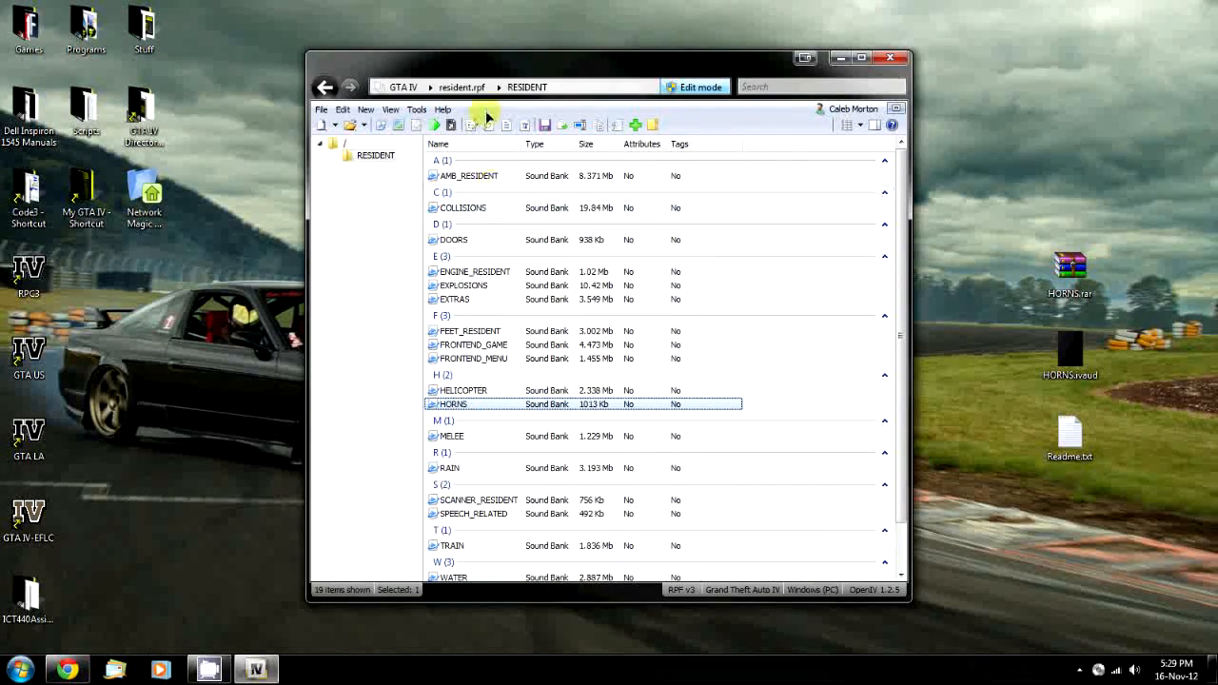
pyautogui.scroll(-3)
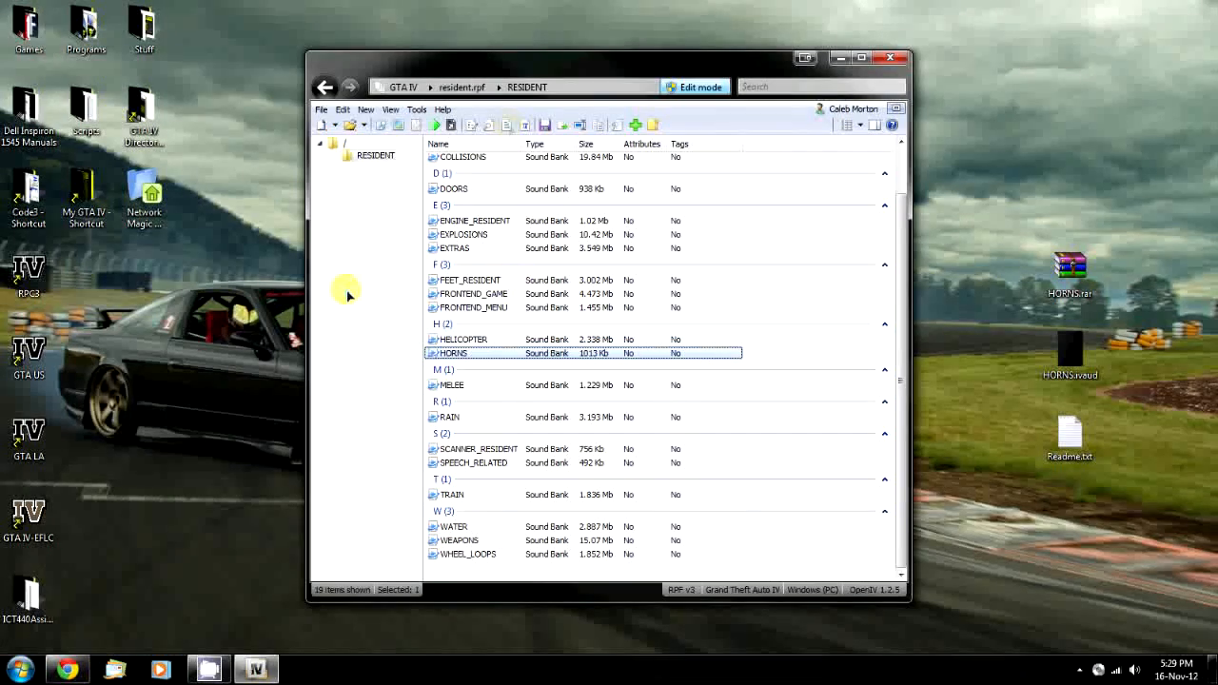
pyautogui.moveTo(430, 289)
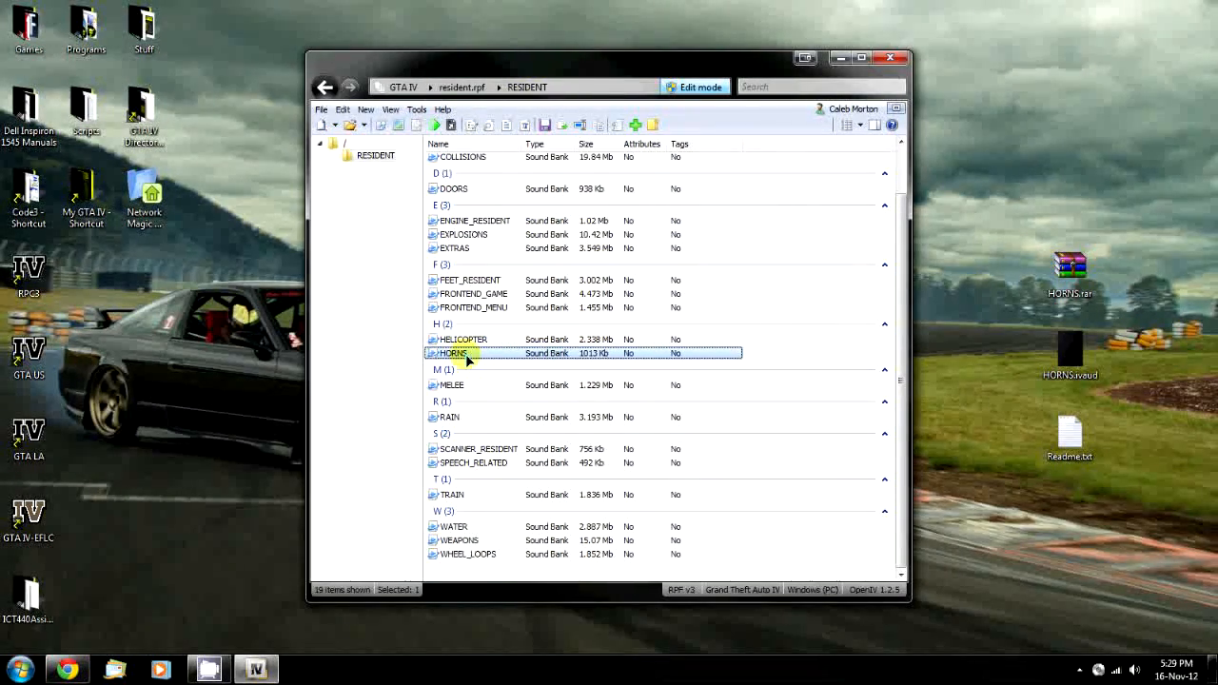
# Step: Replace HORNS with the downloaded HORNS.ivaud file from the Desktop
pyautogui.rightClick(455, 352)
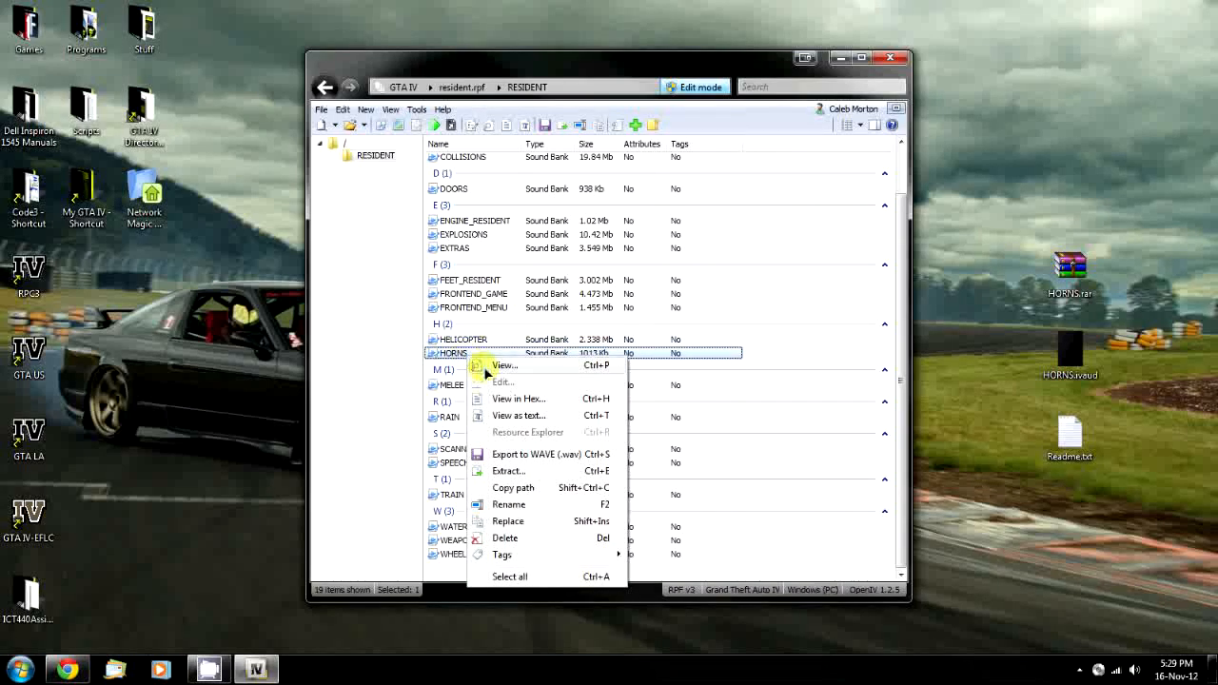
pyautogui.click(508, 521)
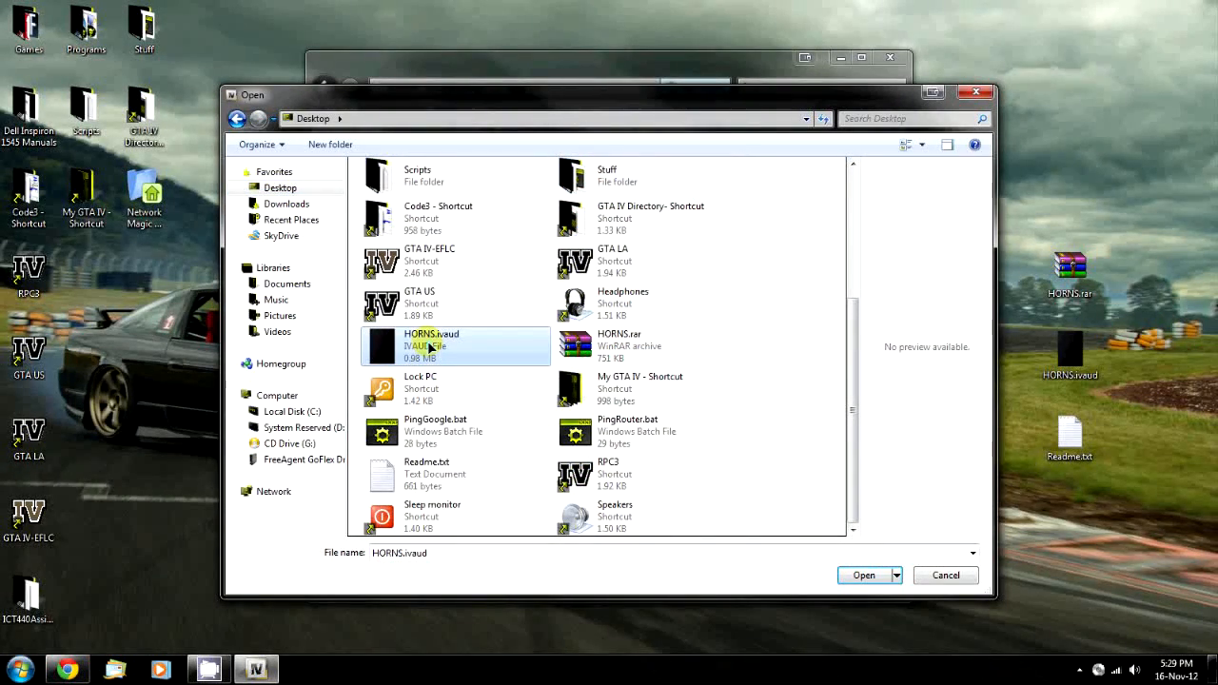
pyautogui.moveTo(929, 72)
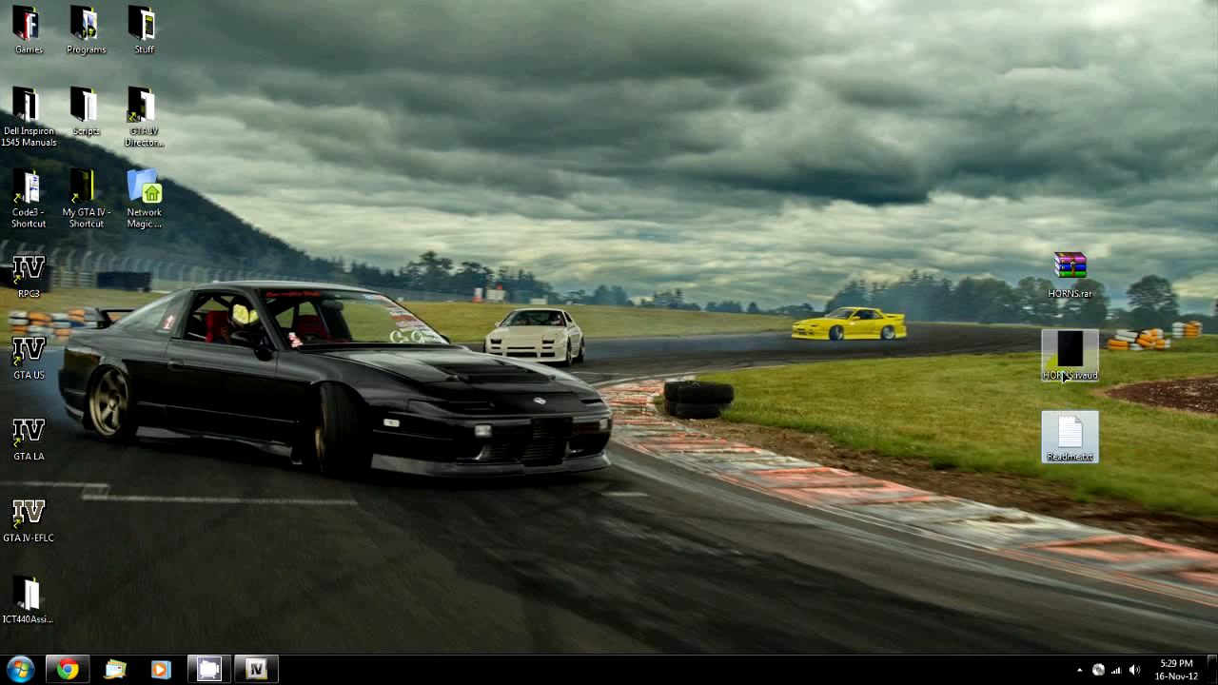
pyautogui.moveTo(1070, 362)
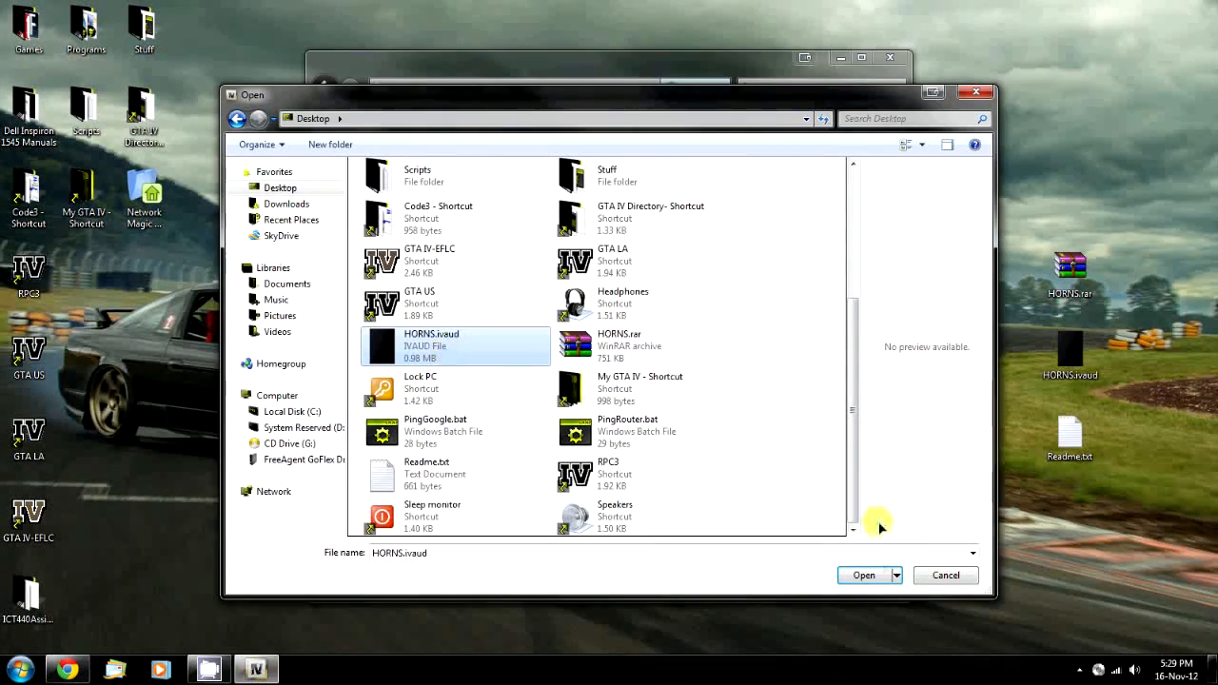
pyautogui.click(864, 575)
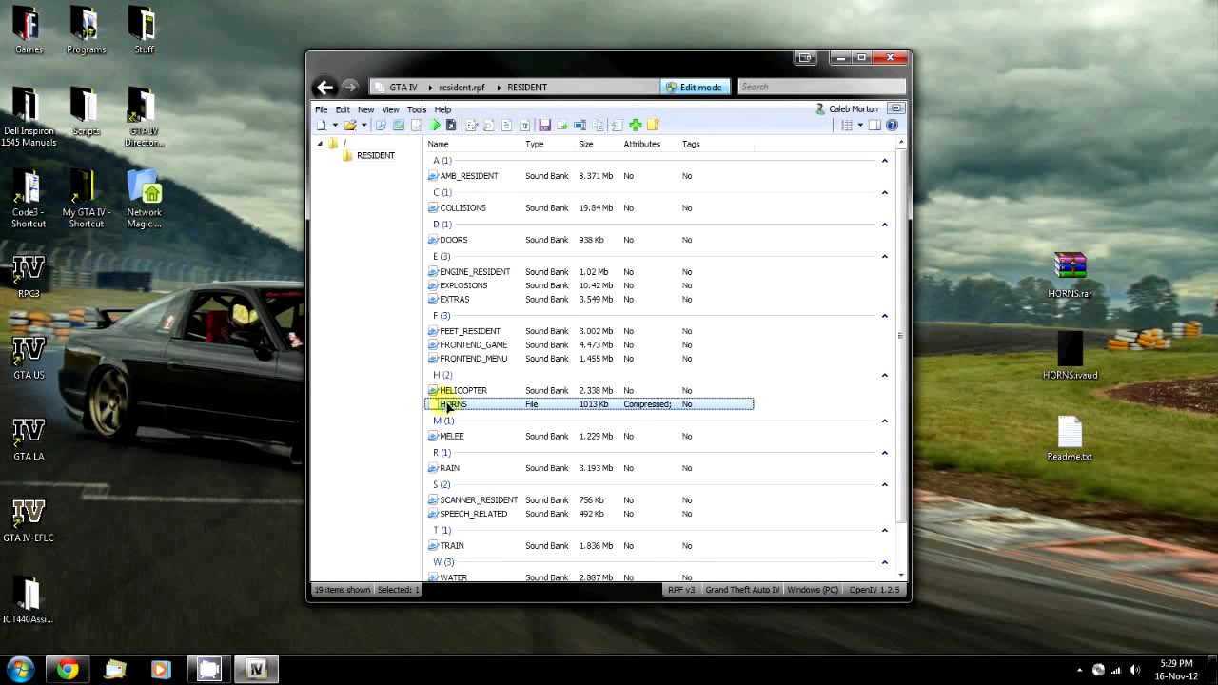
pyautogui.moveTo(523, 407)
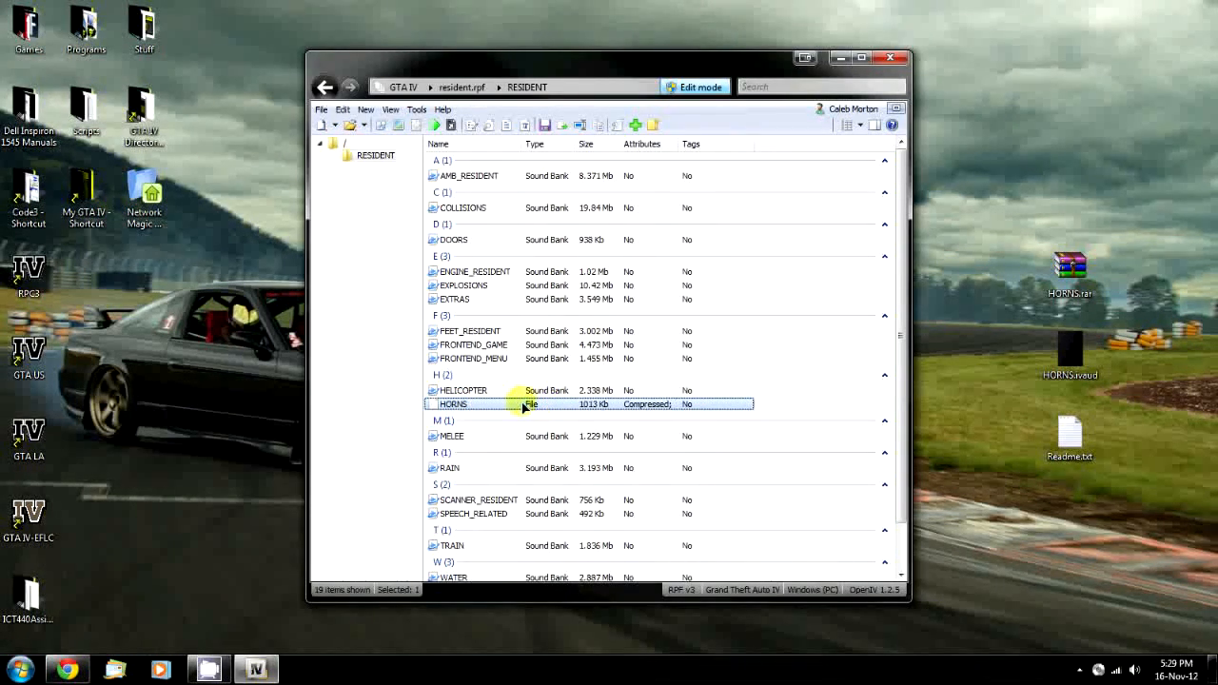
pyautogui.moveTo(479, 427)
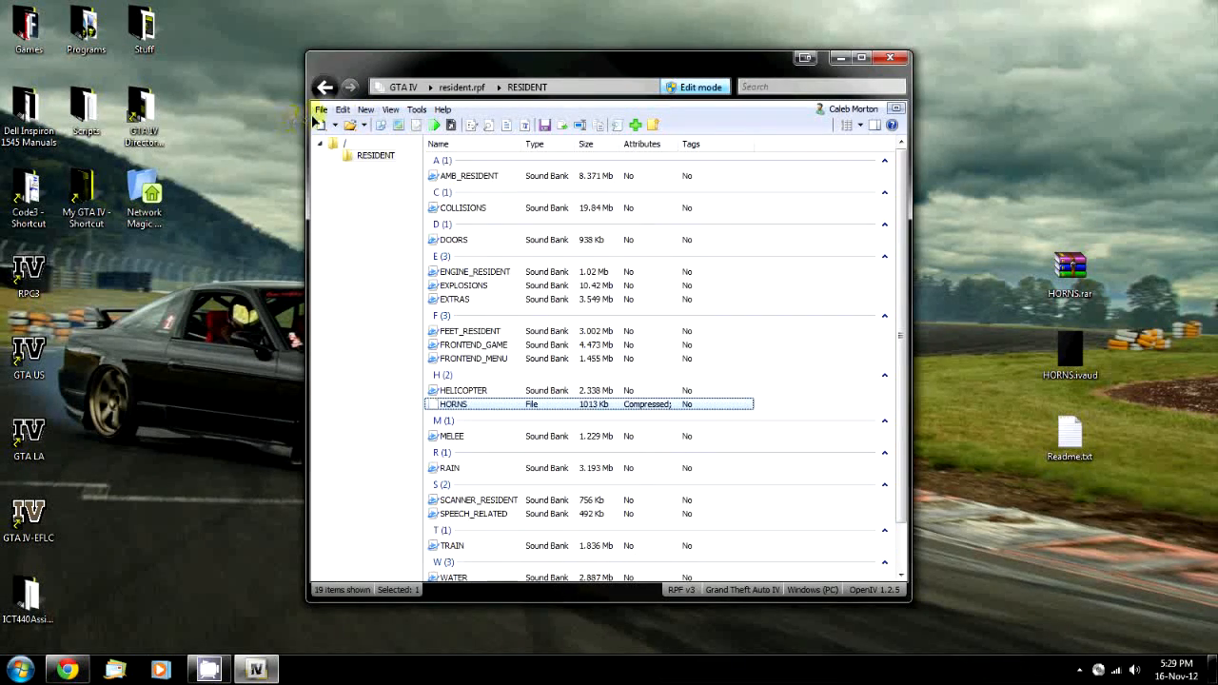
# Step: Rebuild resident.rpf, confirming the rebuild and analysis prompts and acknowledging completion
pyautogui.click(319, 109)
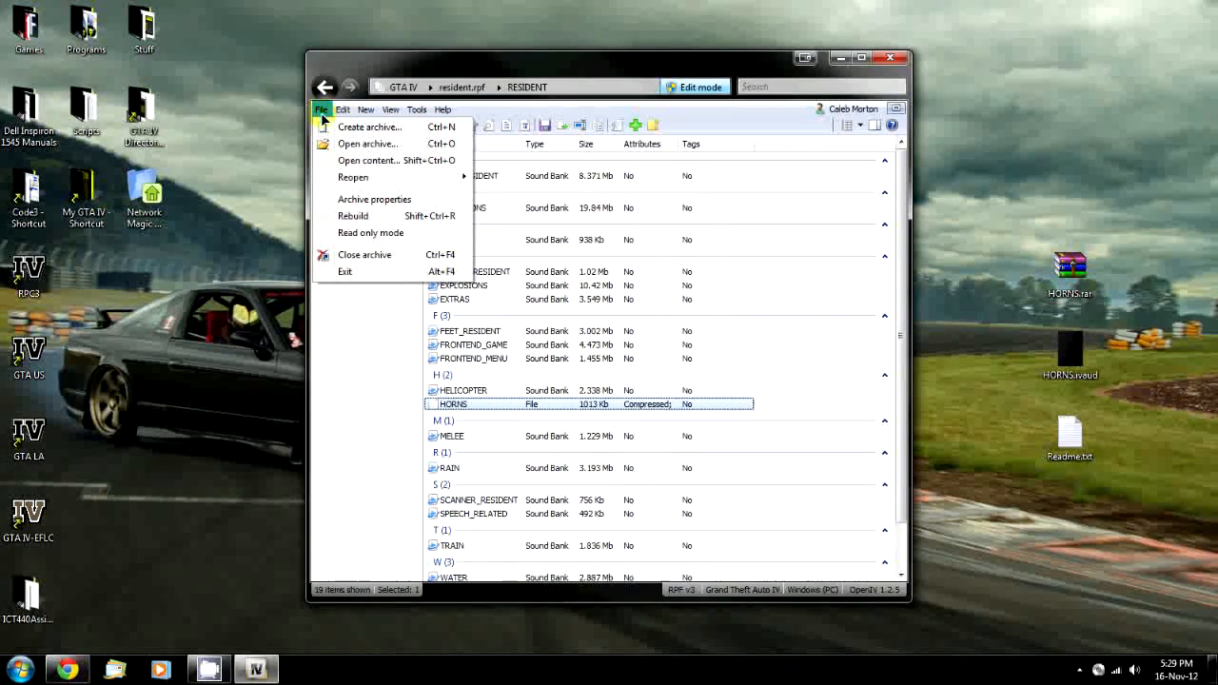
pyautogui.click(354, 217)
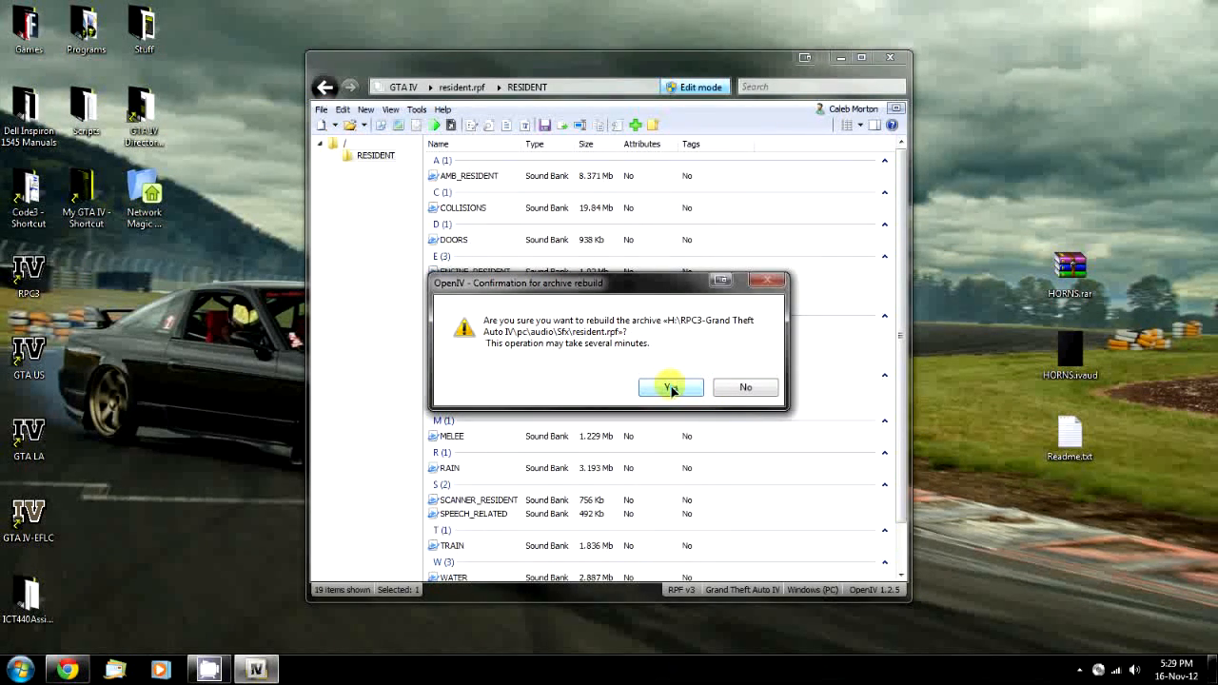
pyautogui.click(670, 388)
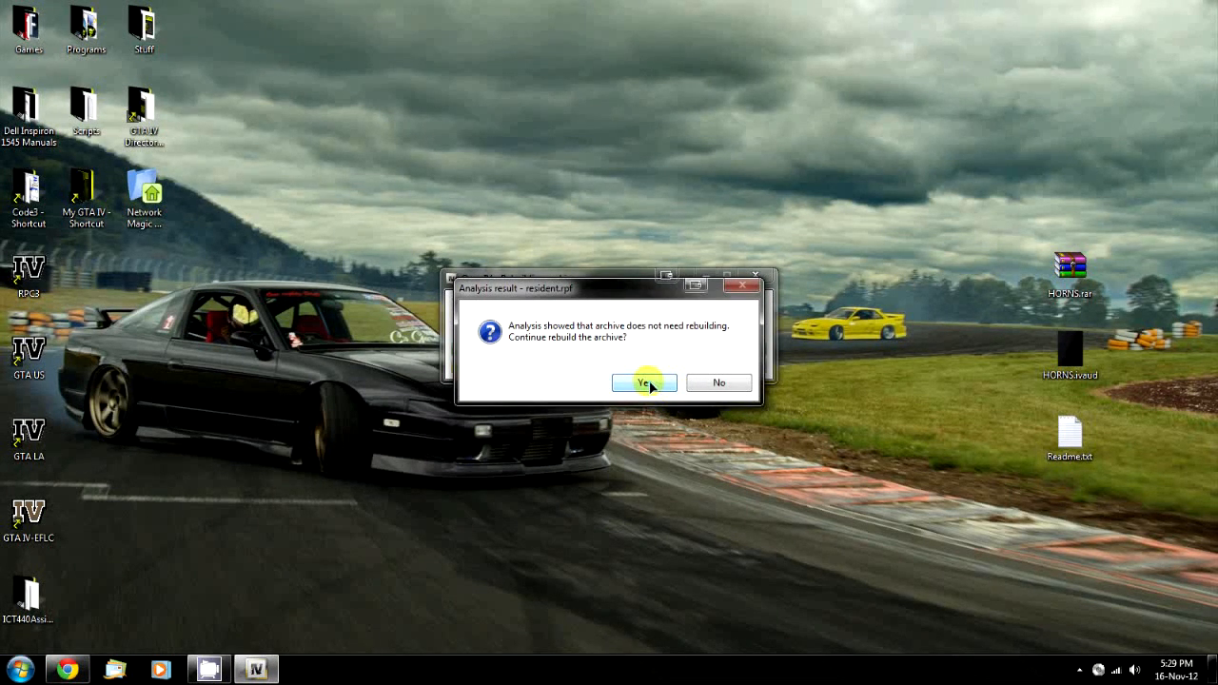
pyautogui.moveTo(510, 320)
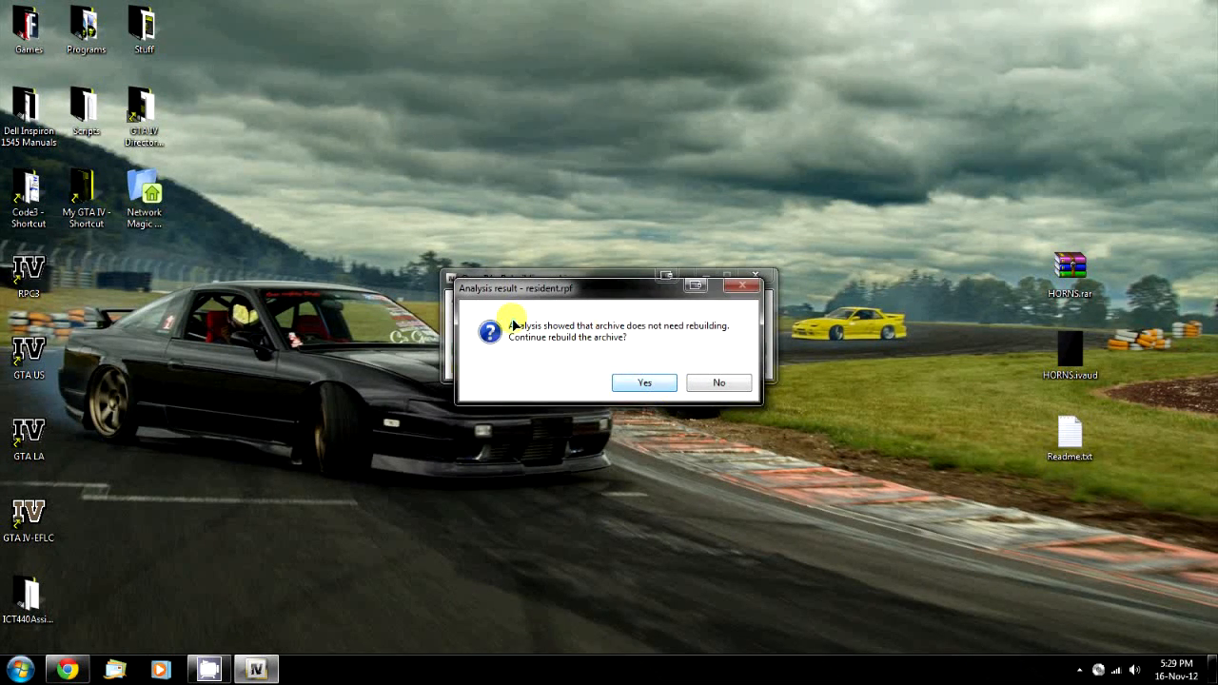
pyautogui.click(643, 383)
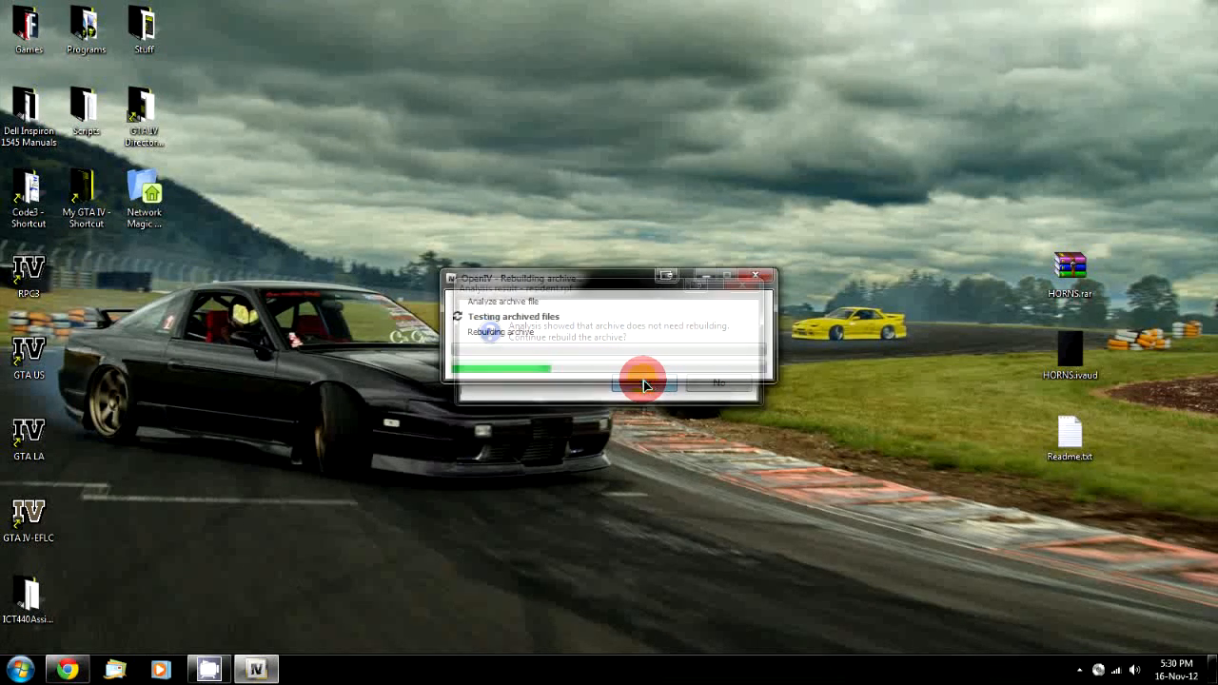
pyautogui.click(643, 381)
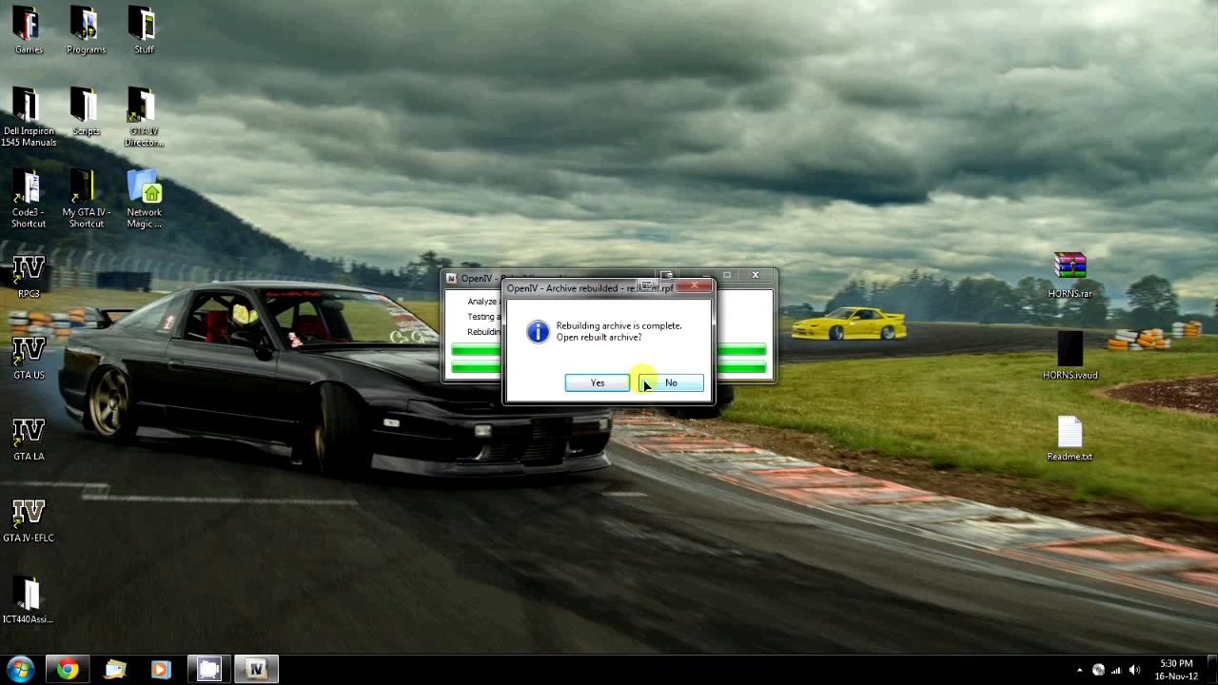
pyautogui.click(598, 382)
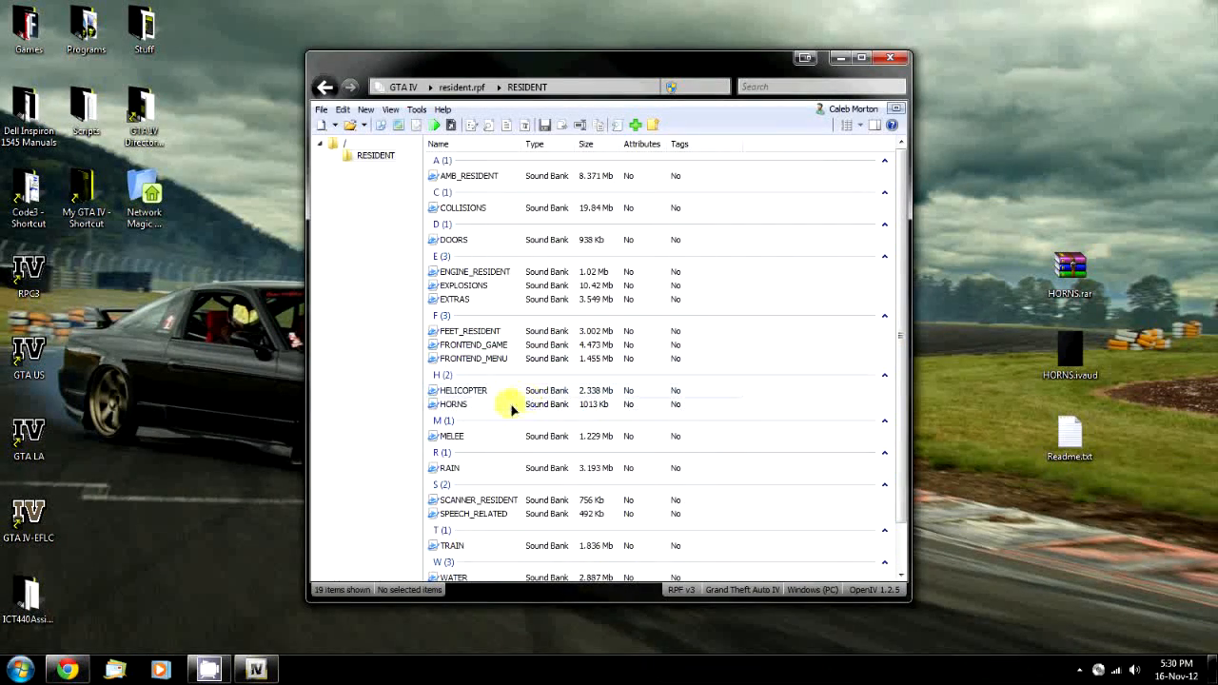
pyautogui.click(453, 403)
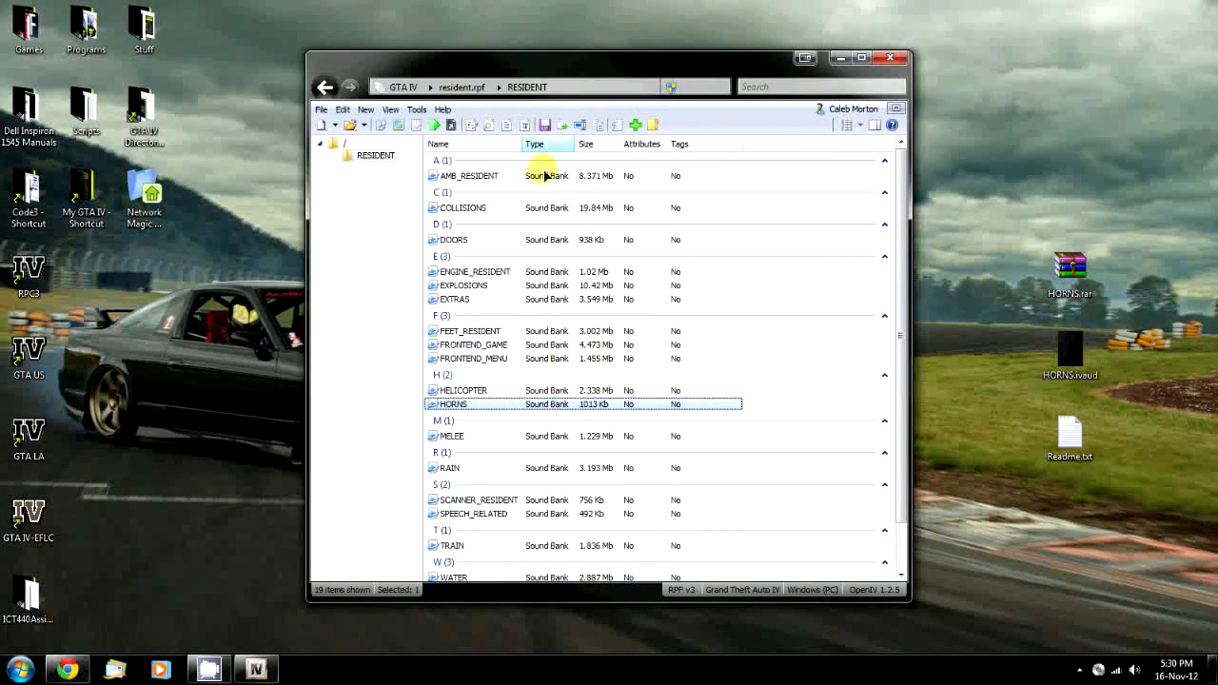
pyautogui.moveTo(625, 413)
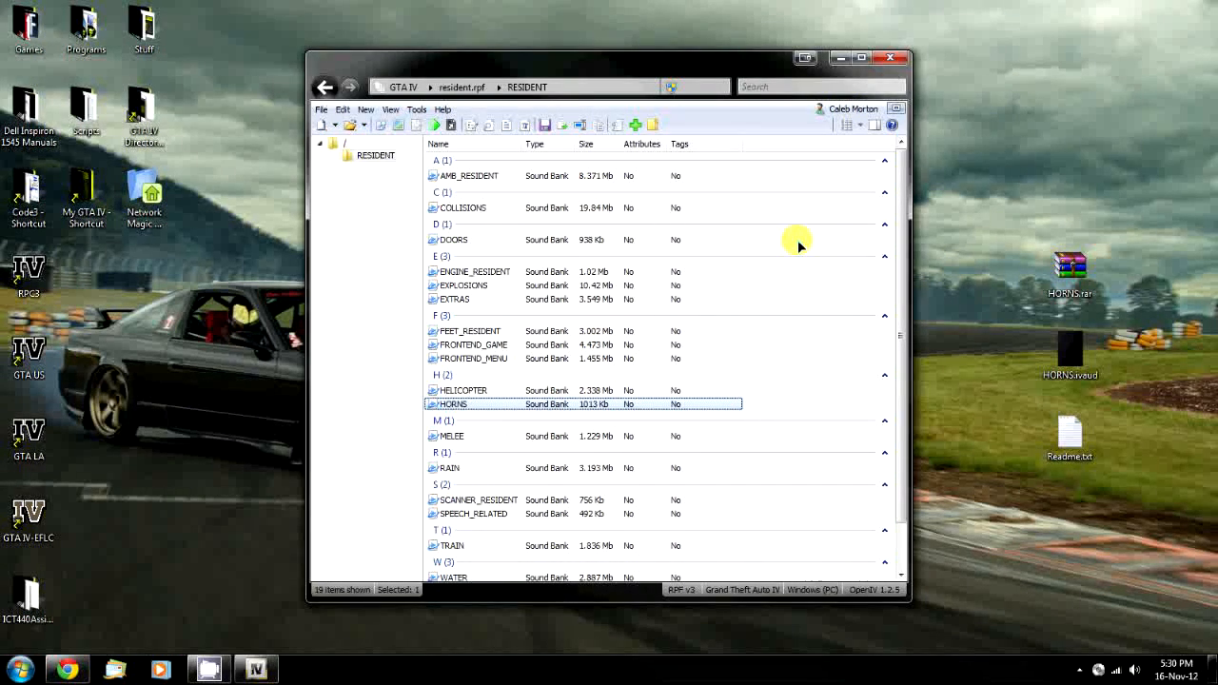
pyautogui.moveTo(784, 232)
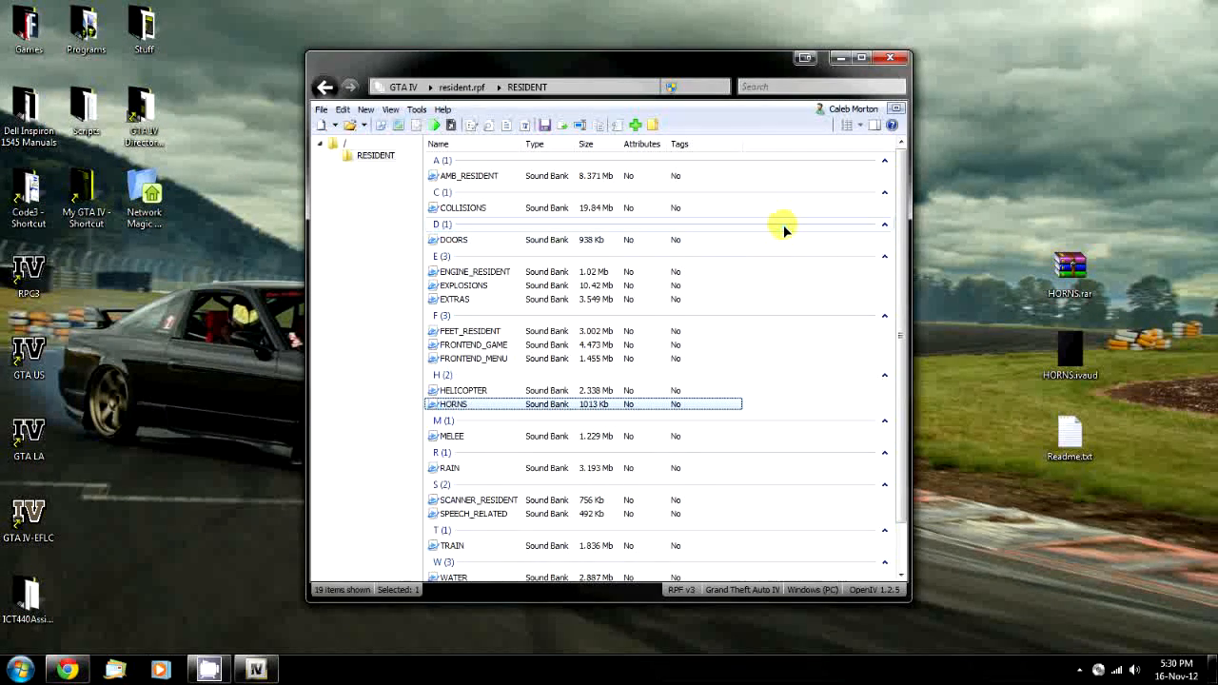
pyautogui.moveTo(495, 385)
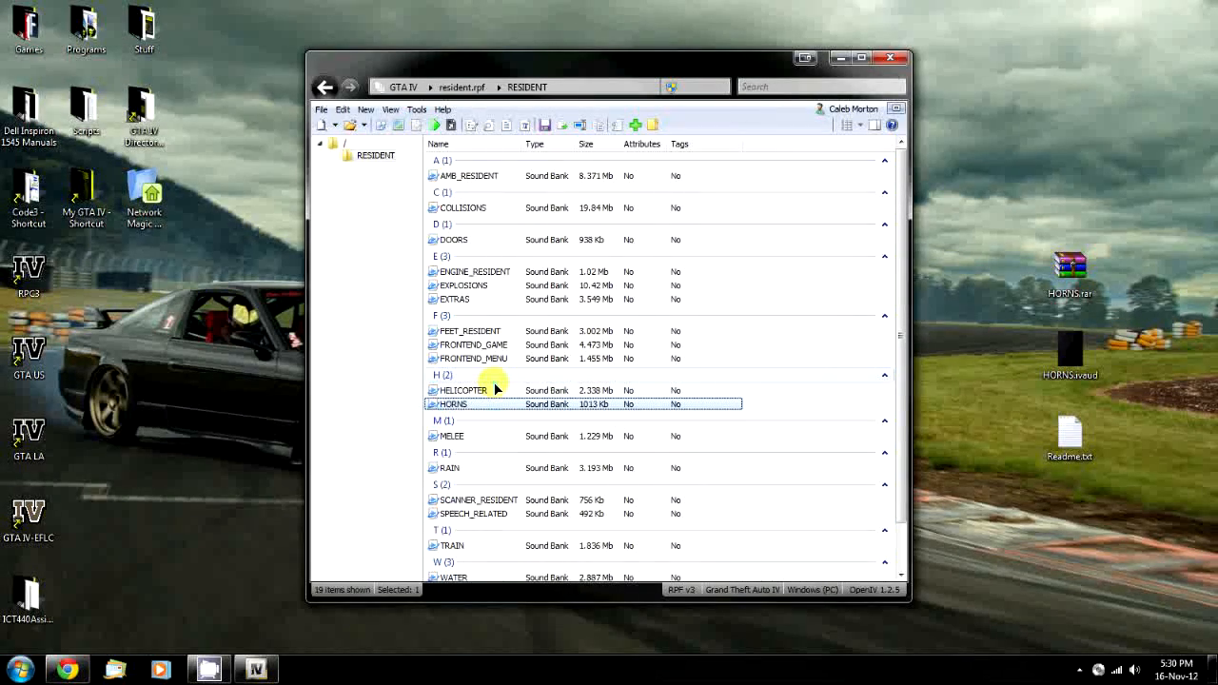
# Step: Extract the HORNS sound bank from resident.rpf to the Desktop
pyautogui.rightClick(474, 404)
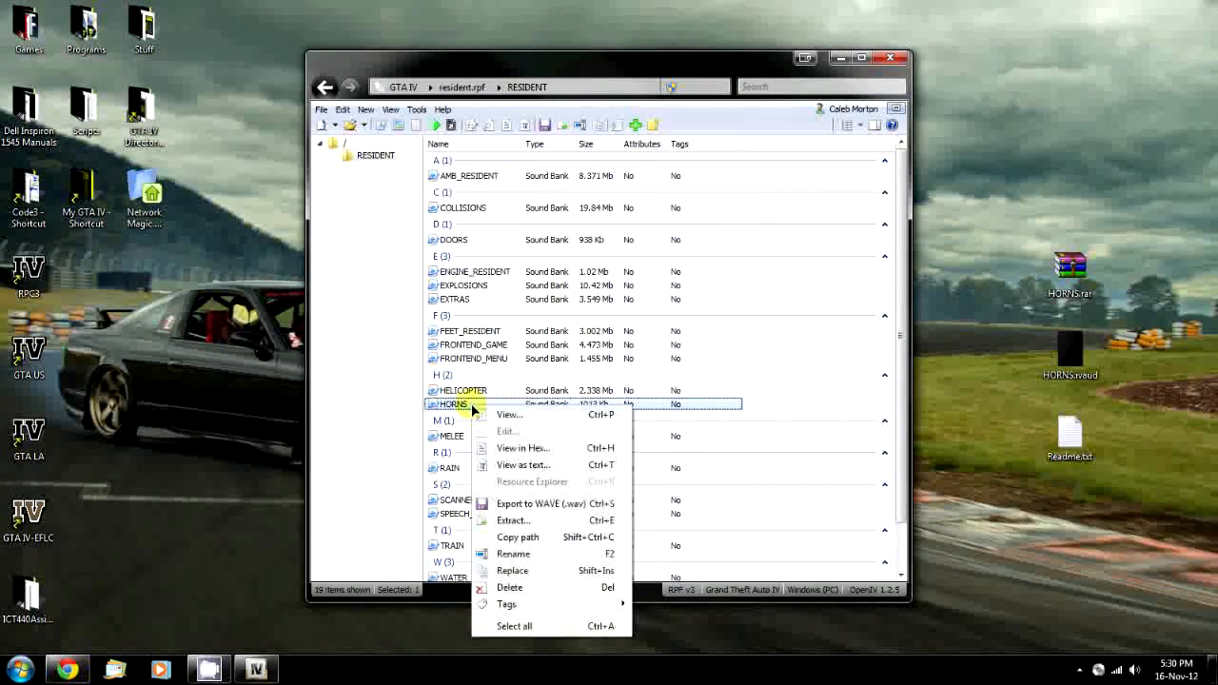
pyautogui.moveTo(514, 522)
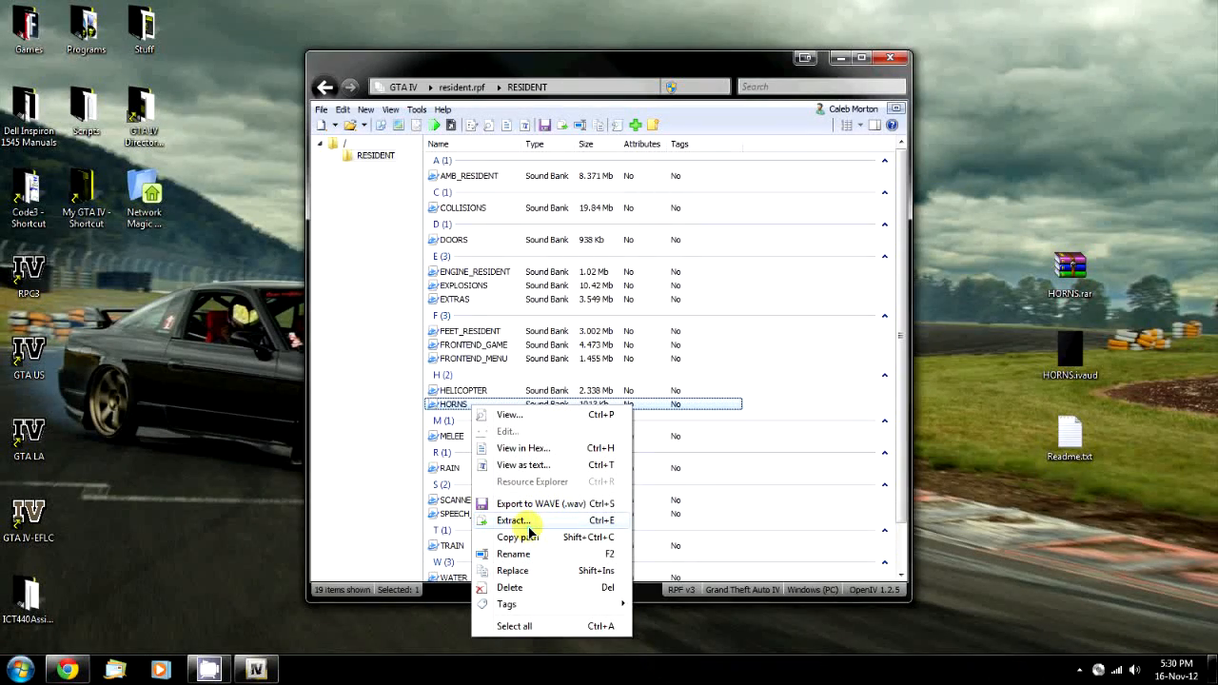
pyautogui.click(514, 522)
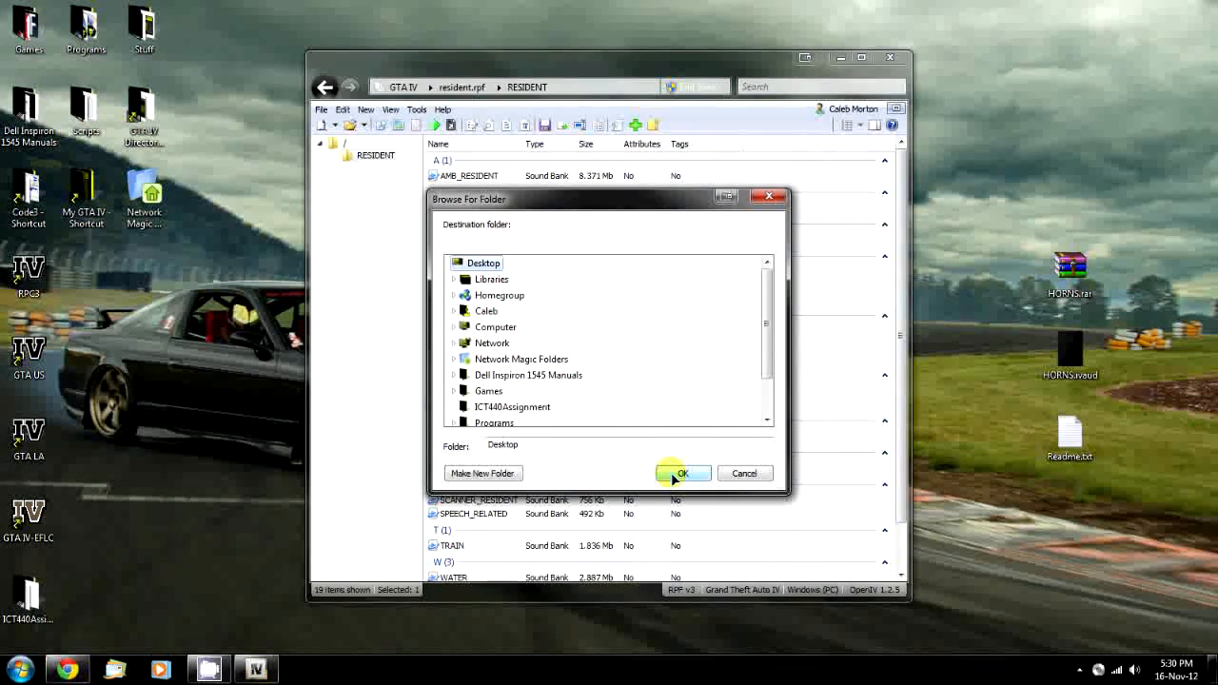
pyautogui.click(682, 472)
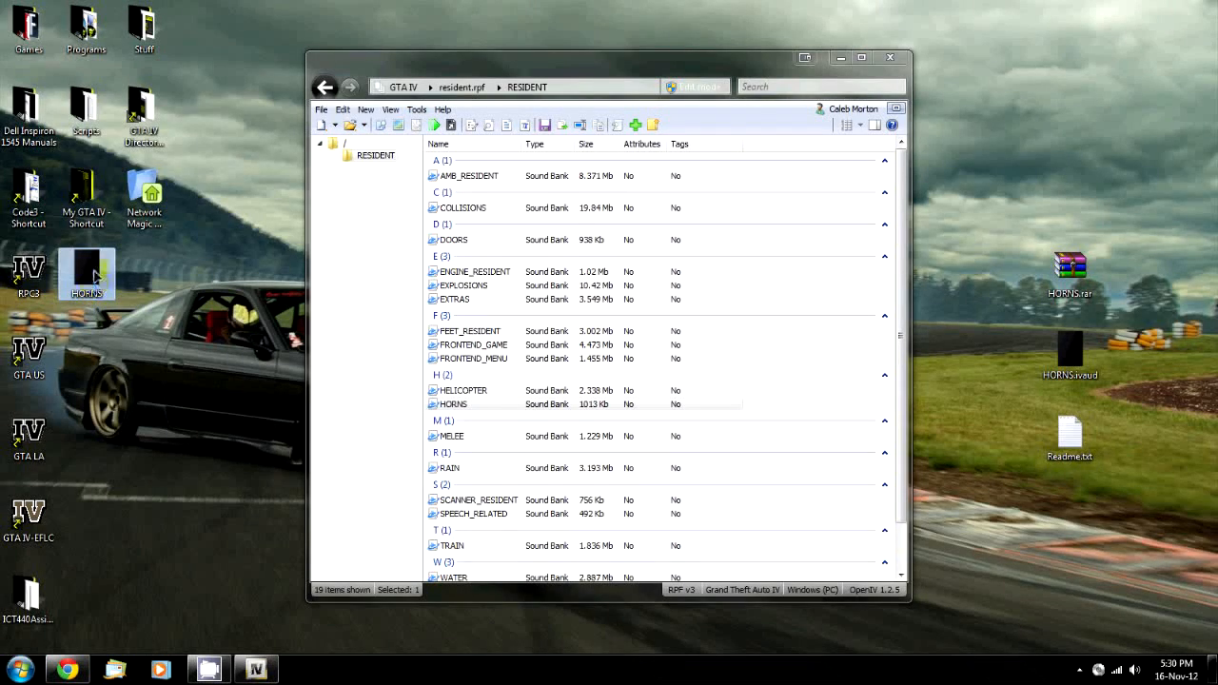
# Step: Reselect the HORNS sound bank in the rebuilt archive's list
pyautogui.moveTo(86, 274); pyautogui.dragTo(200, 354)
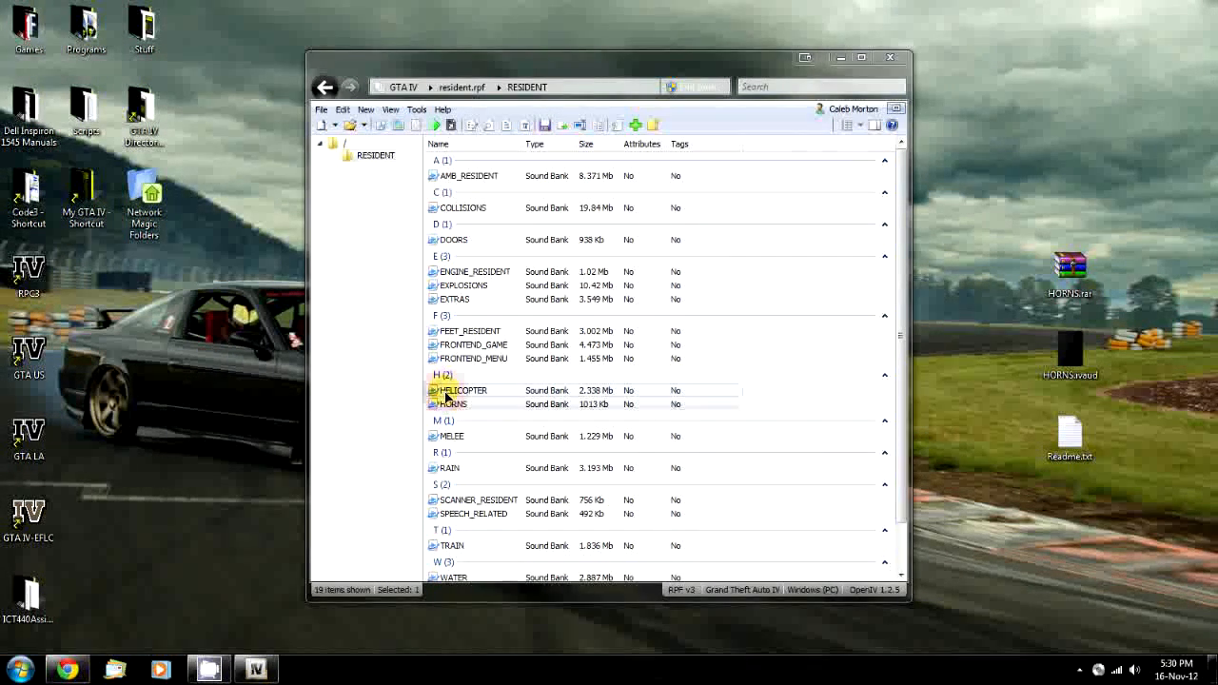
pyautogui.click(462, 390)
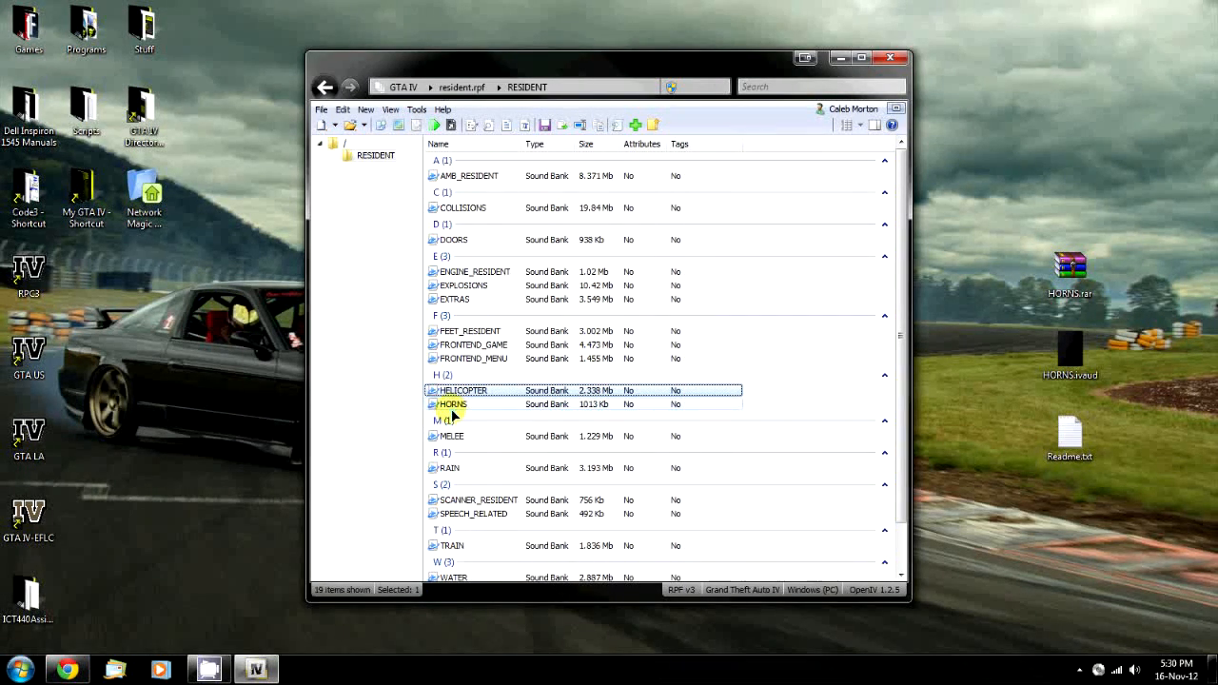
pyautogui.click(453, 403)
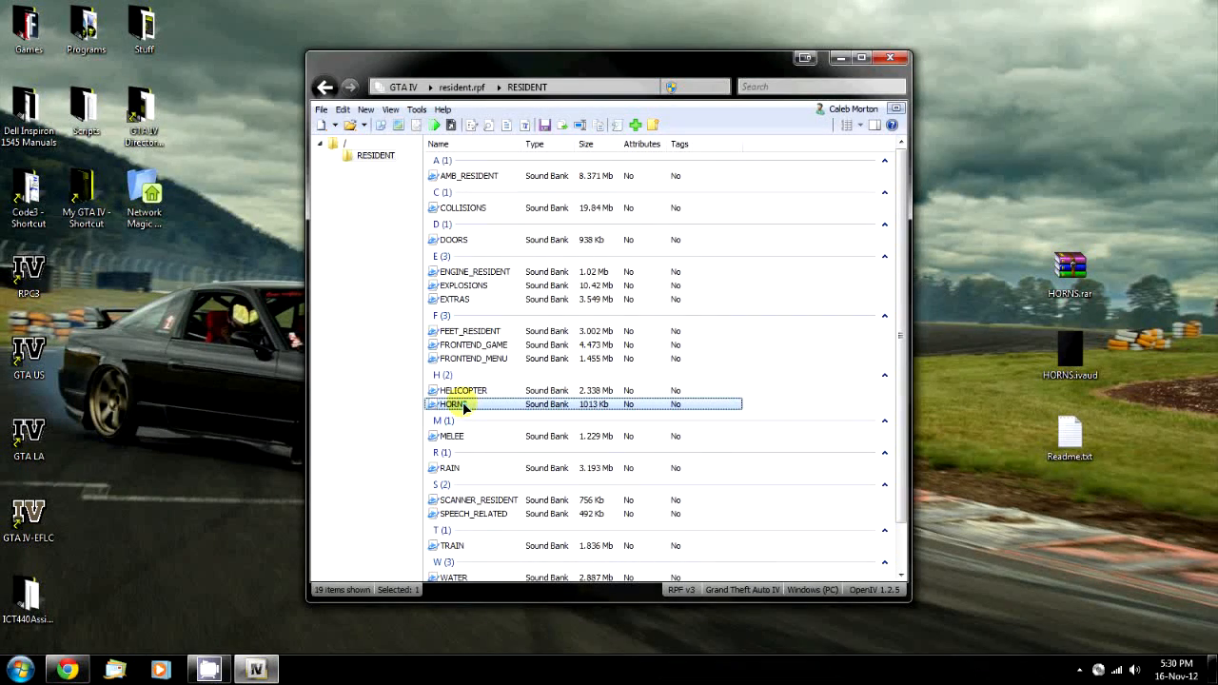